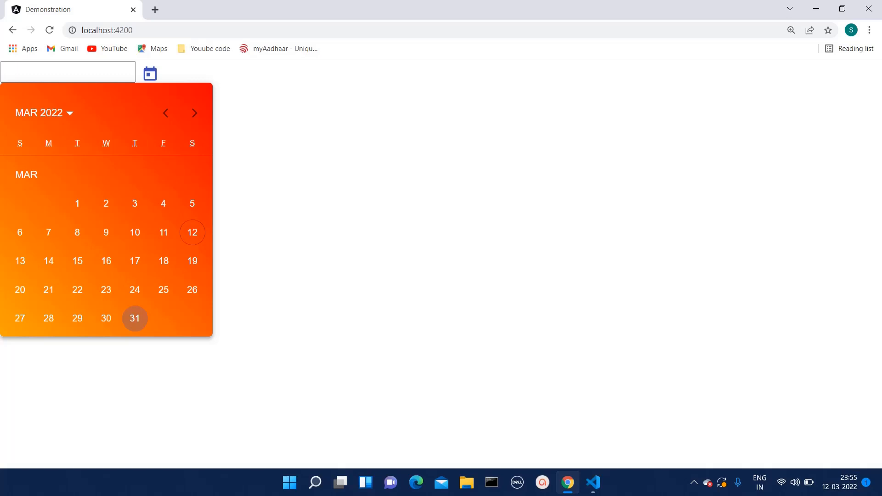
# Step: Switch from the Chrome demo to VS Code with the empty app.component.scss
pyautogui.click(592, 482)
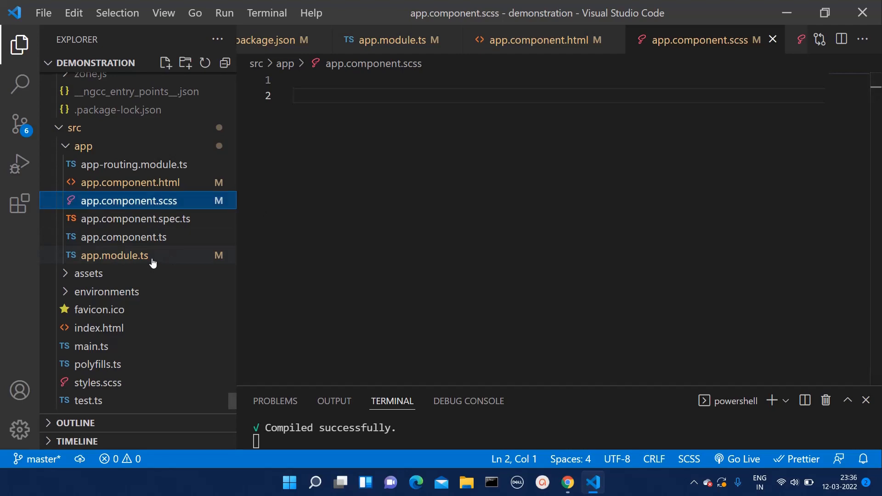
# Step: Review app.module.ts imports of MatDatepickerModule, MatNativeDateModule and MatInputModule
pyautogui.click(115, 256)
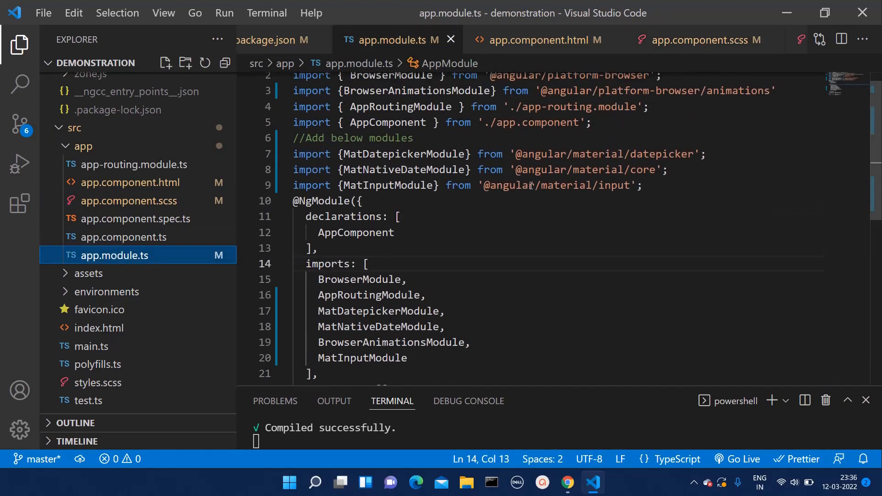
pyautogui.doubleClick(402, 153)
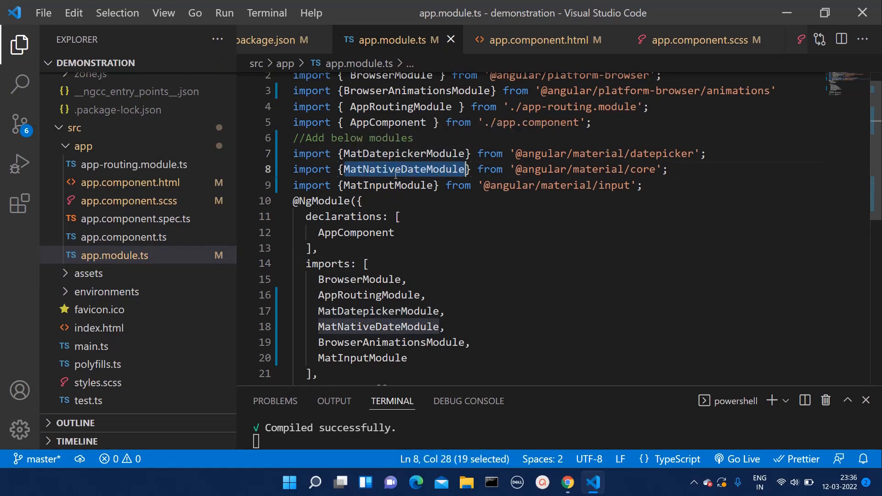
pyautogui.moveTo(387, 185)
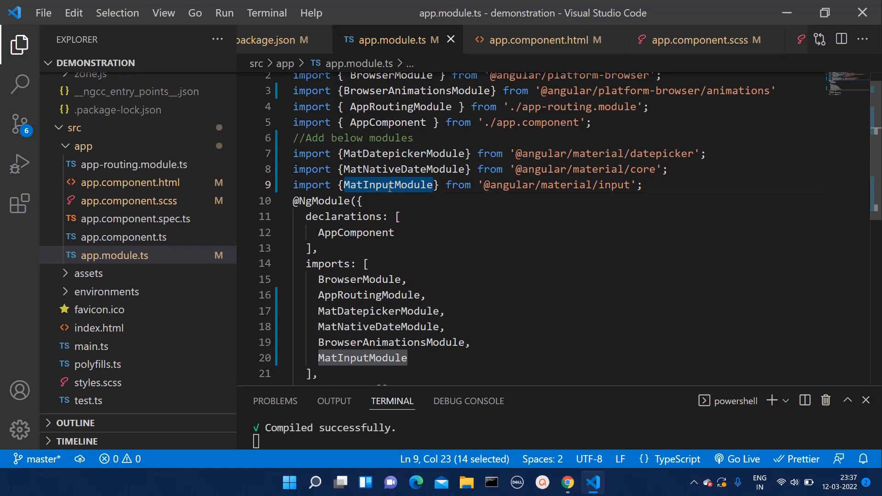
pyautogui.scroll(-3)
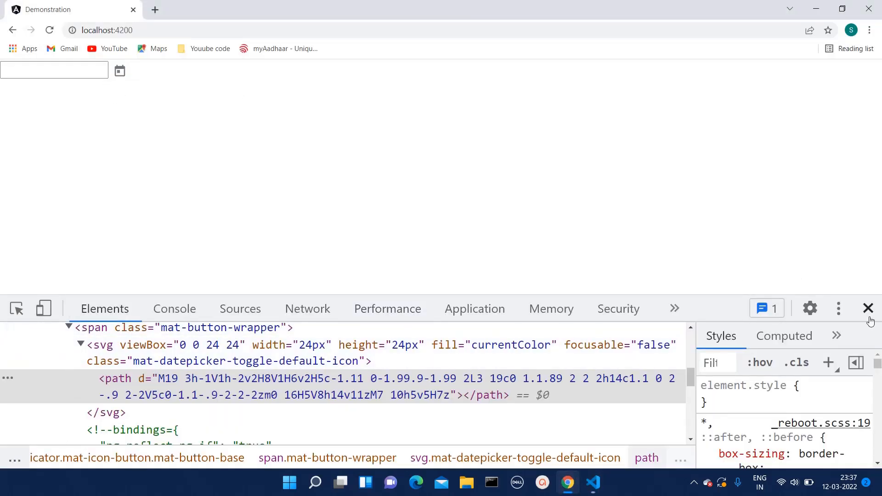
# Step: Show the plain March 2022 calendar popup and inspect its header in DevTools
pyautogui.click(120, 71)
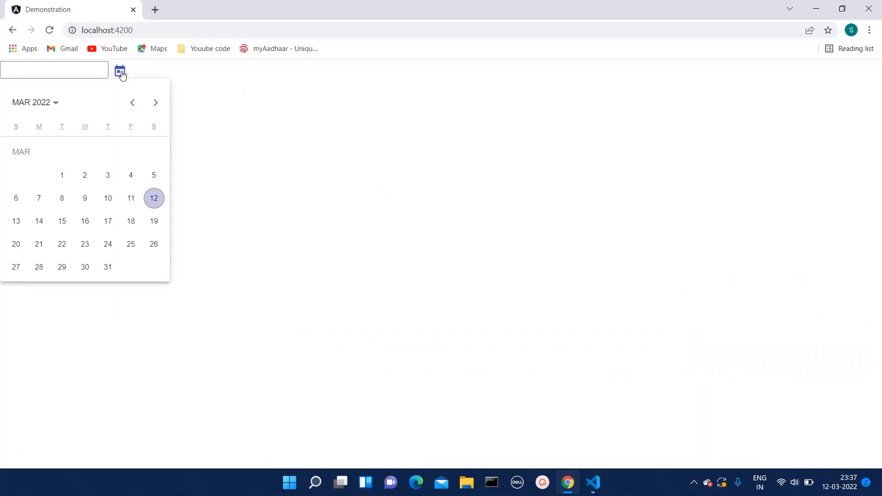
pyautogui.moveTo(302, 207)
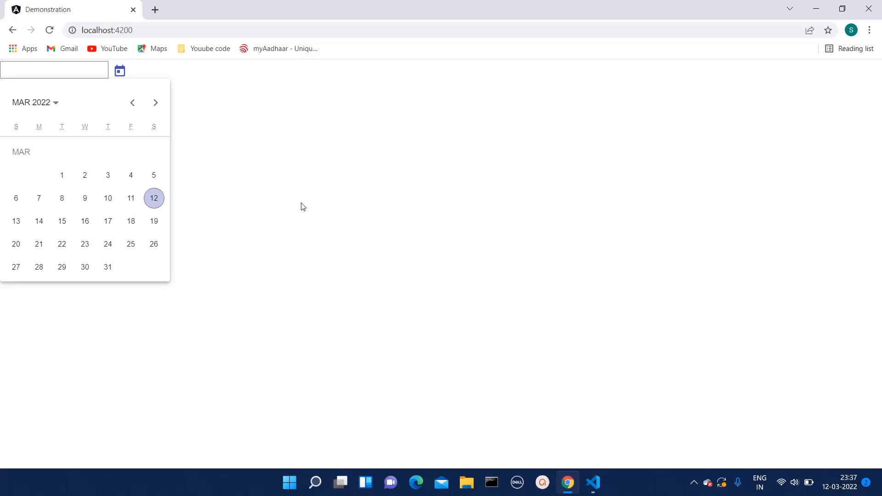
pyautogui.press('F12')
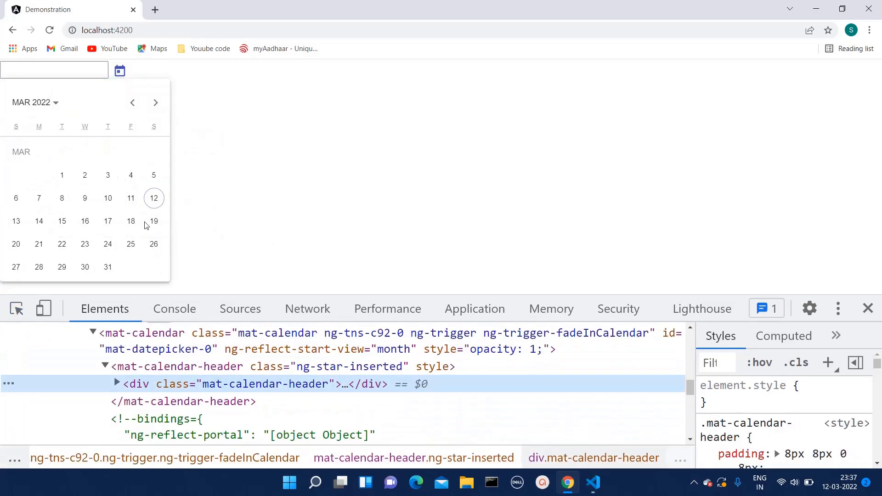
# Step: Give mat-calendar a live background: linear-gradient(45deg, orange, red) in DevTools and copy the declaration
pyautogui.click(276, 333)
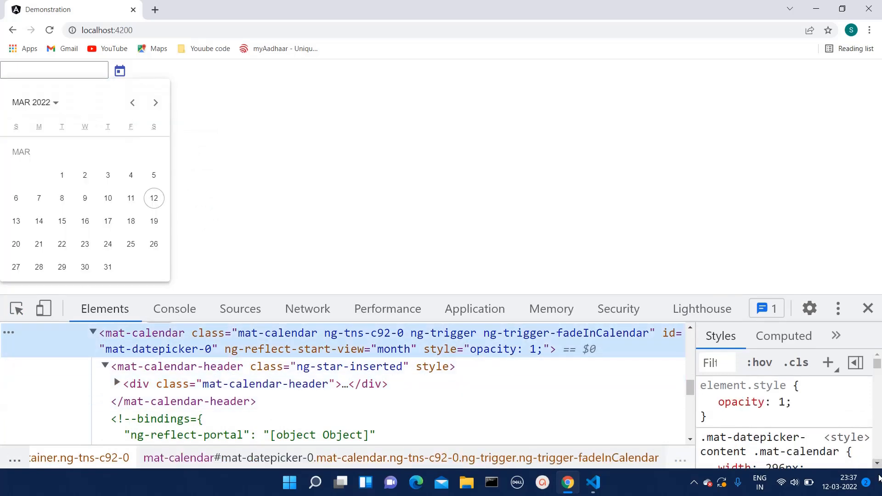
pyautogui.scroll(-3)
pyautogui.write('back')
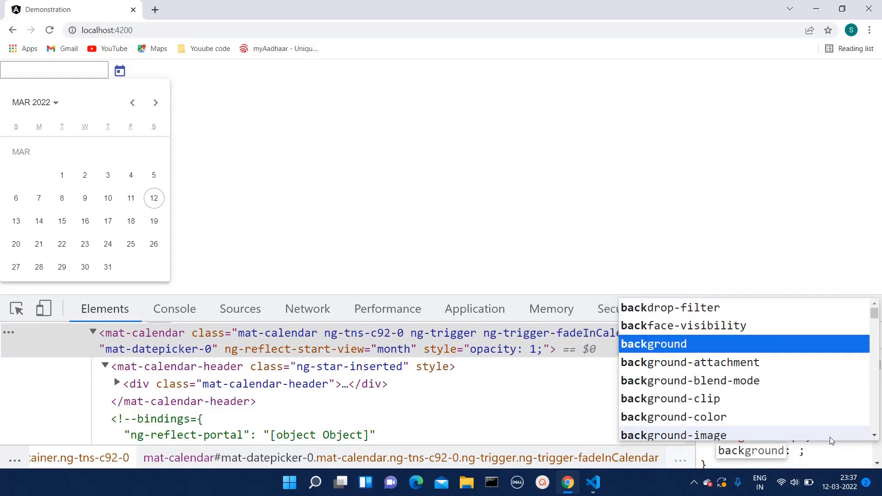
pyautogui.write('lightblue')
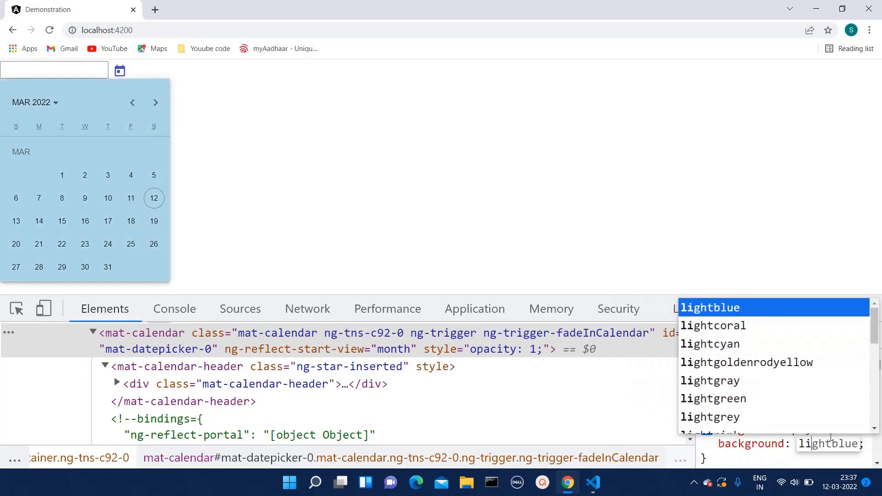
pyautogui.write('linear-gradient(45deg,')
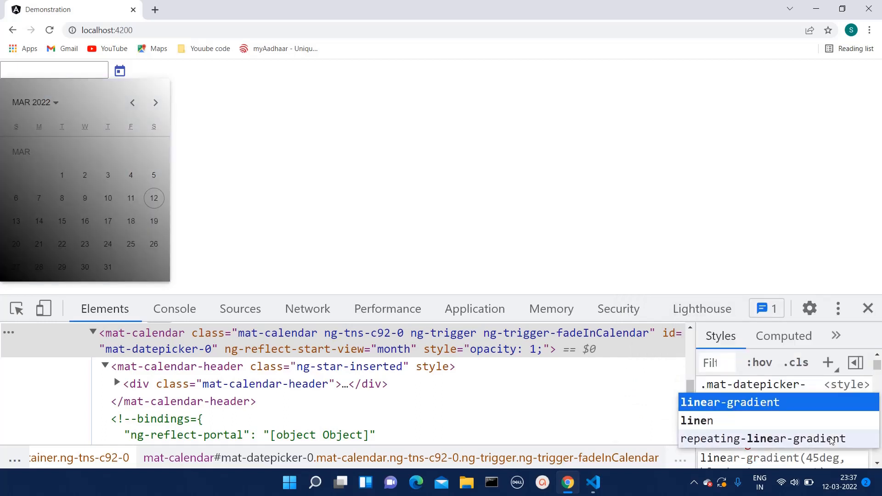
pyautogui.click(729, 401)
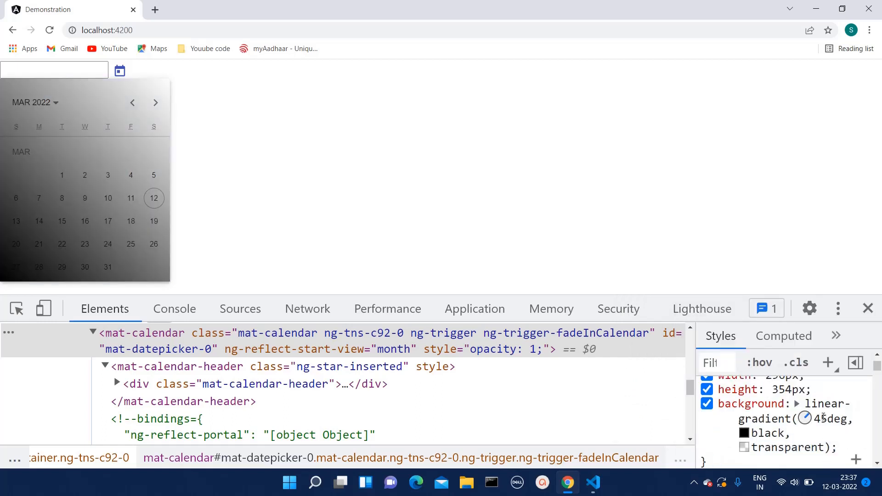
pyautogui.click(805, 404)
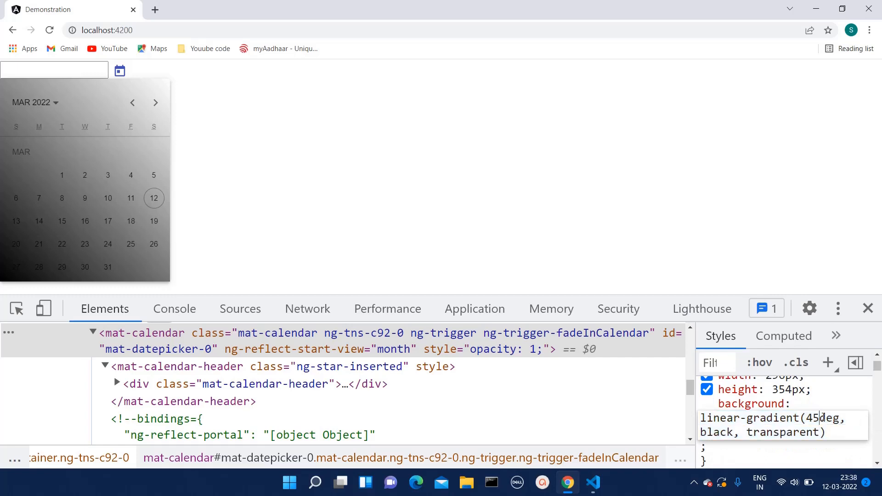
pyautogui.doubleClick(716, 431)
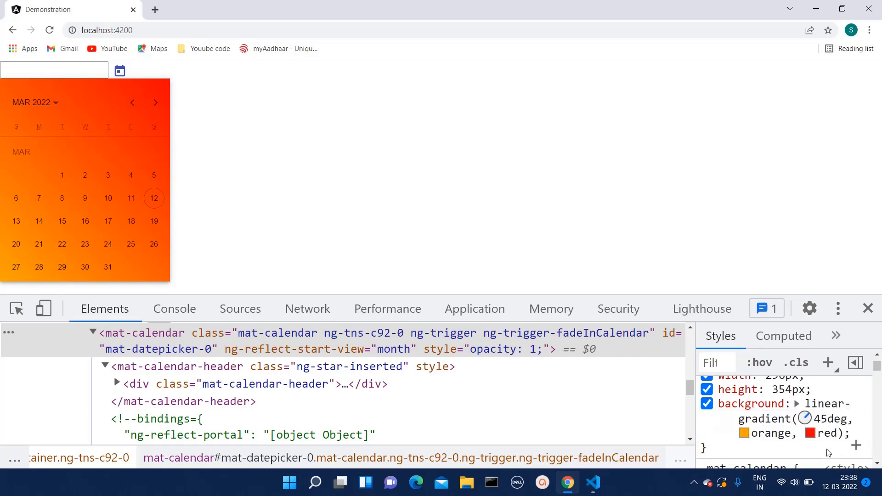
pyautogui.moveTo(863, 432)
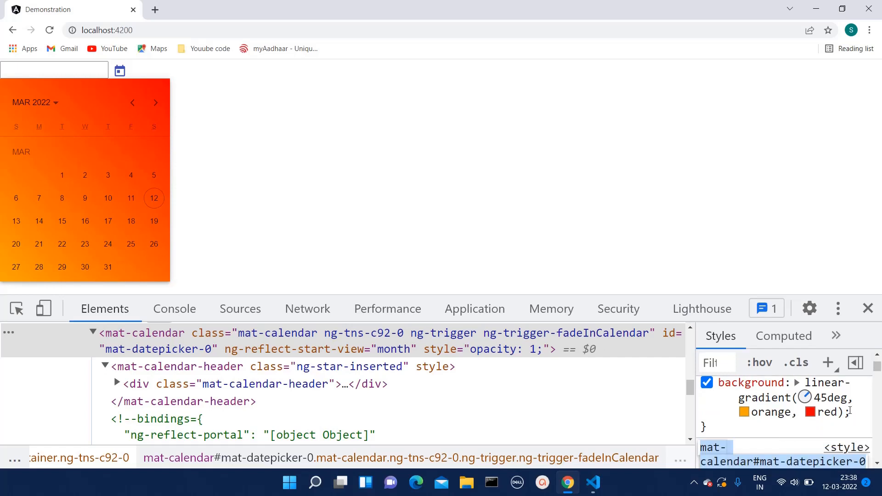
pyautogui.doubleClick(776, 397)
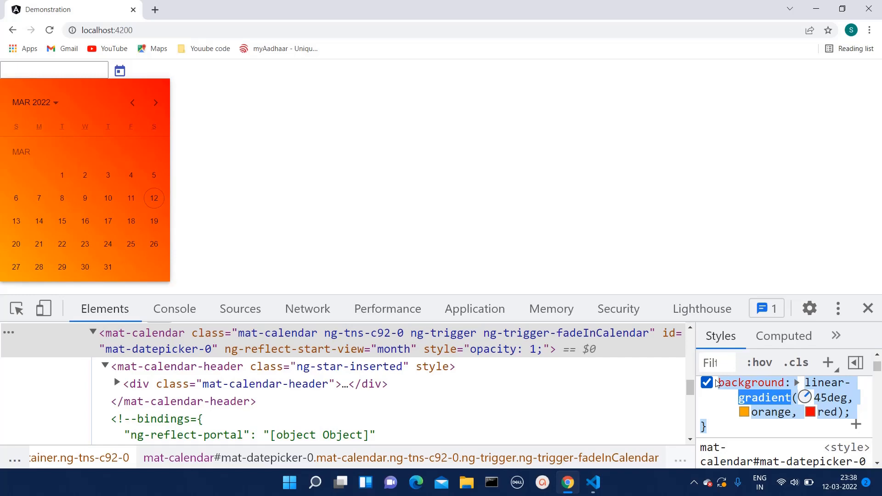
# Step: Paste background: linear-gradient(45deg, orange, red); into app.component.scss and remove a stray brace
pyautogui.click(591, 482)
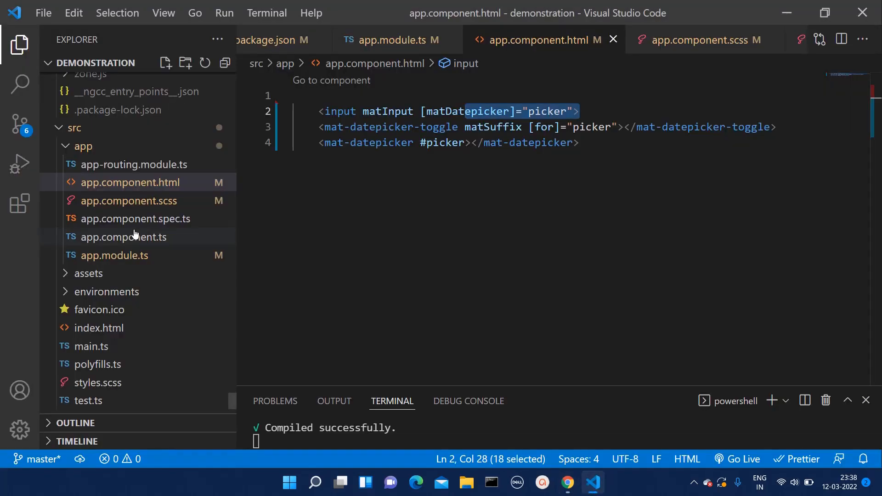
pyautogui.click(700, 40)
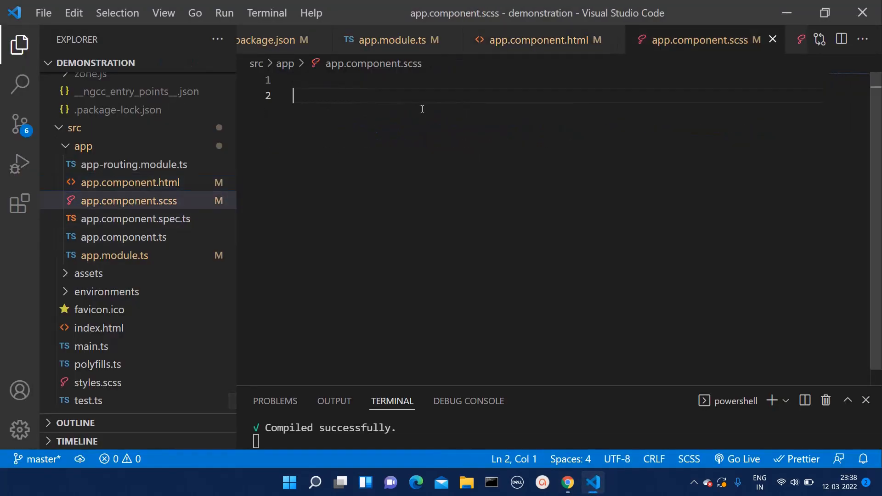
pyautogui.write('background: linear-gradient(45deg, orange, red);')
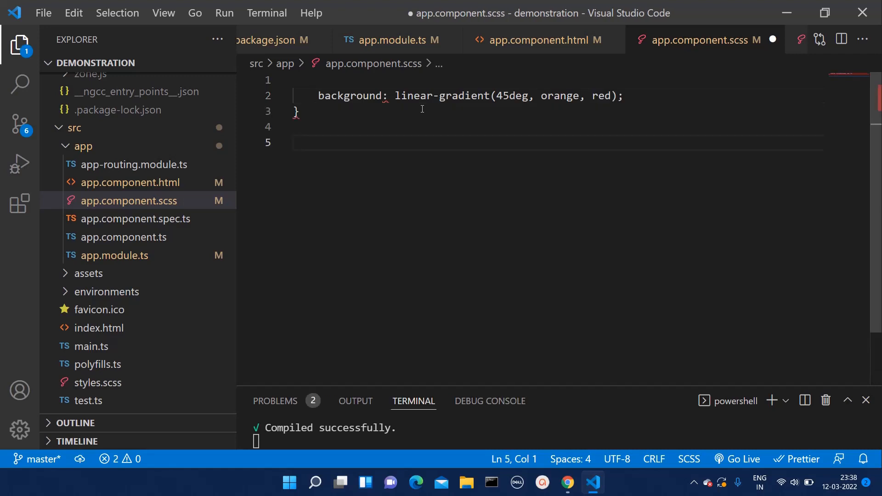
pyautogui.click(301, 111)
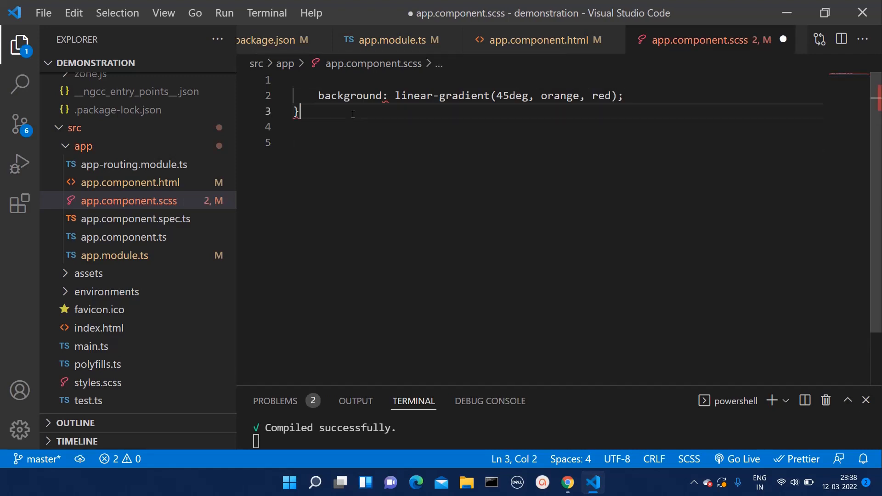
pyautogui.press('Backspace')
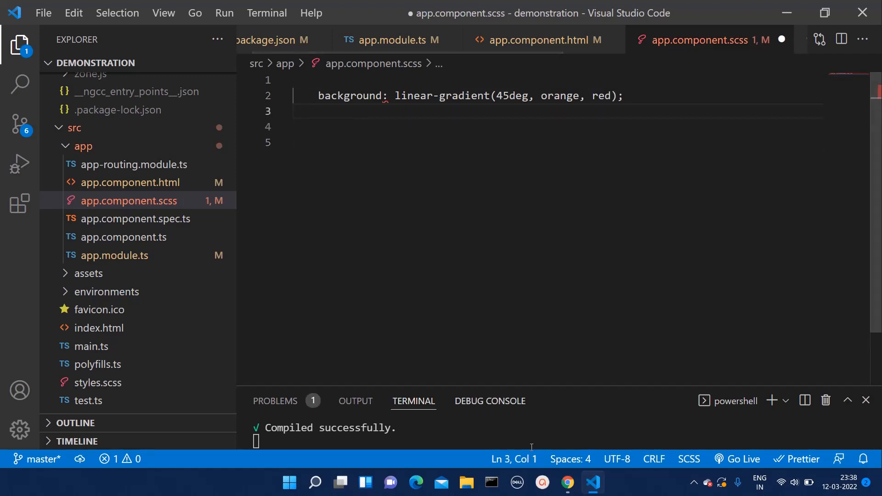
pyautogui.click(567, 482)
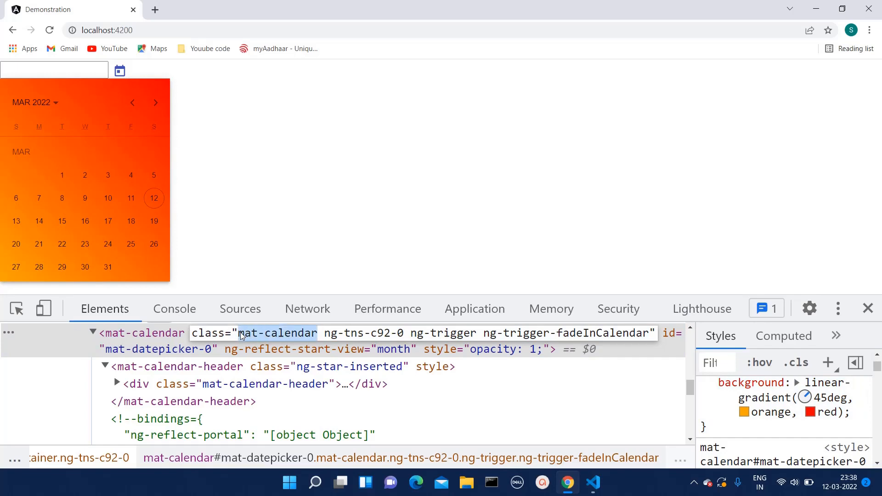
# Step: Wrap the gradient background line in a .mat-calendar { } rule
pyautogui.click(592, 482)
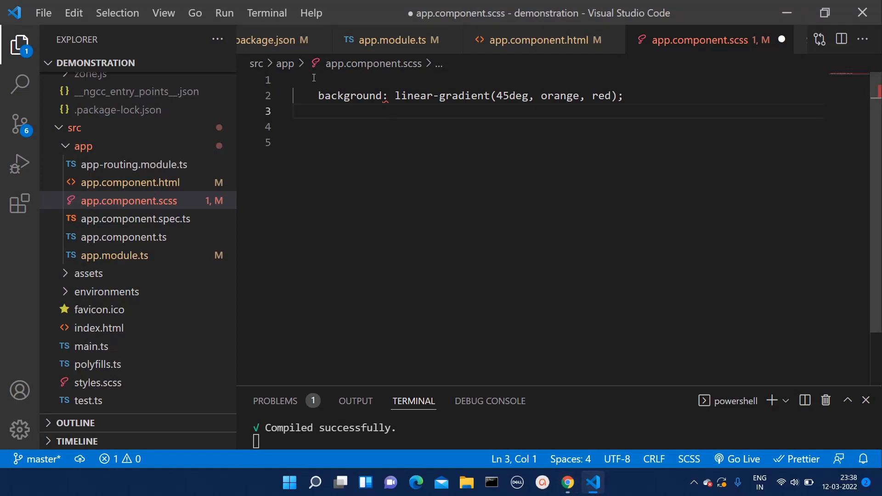
pyautogui.write('.mat-calendar')
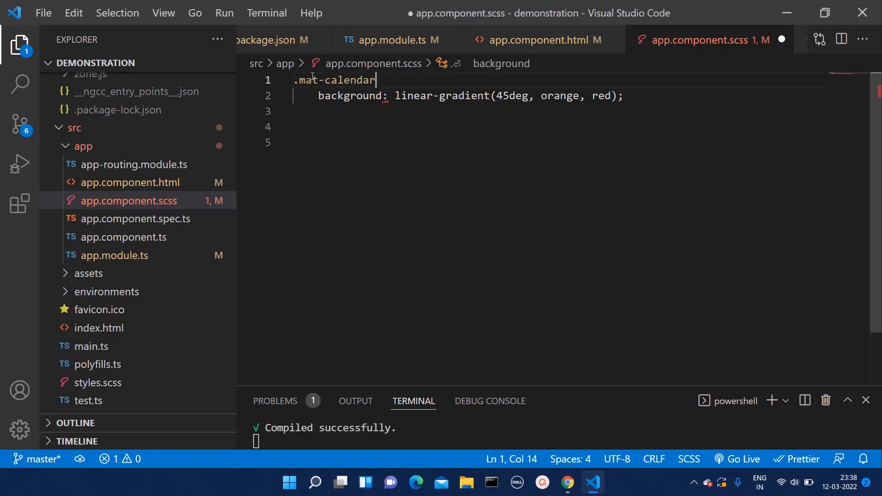
pyautogui.write('{}')
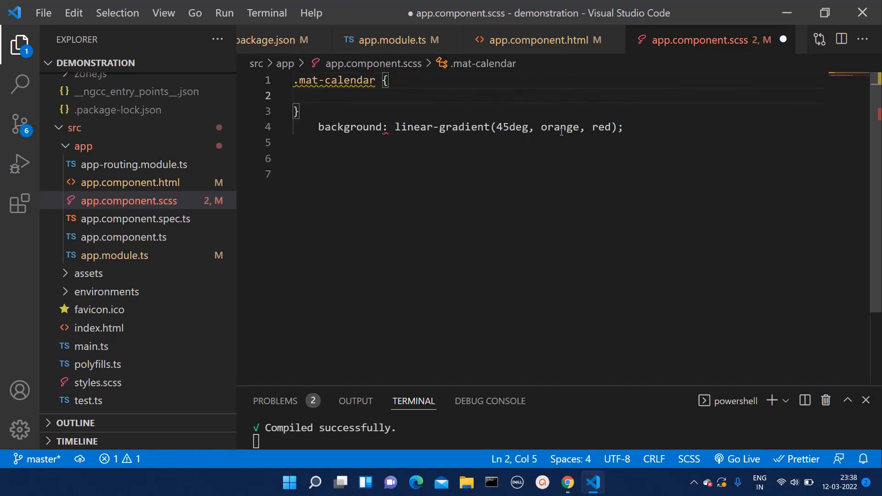
pyautogui.tripleClick(466, 126)
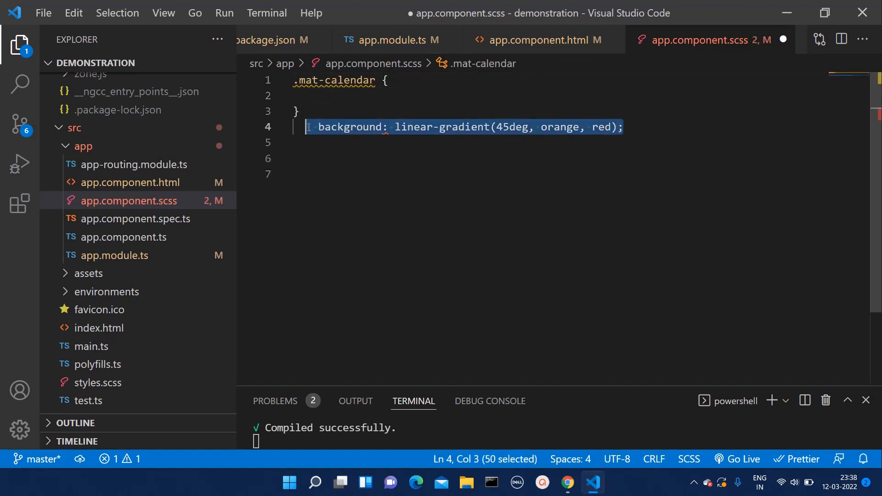
pyautogui.press('Delete')
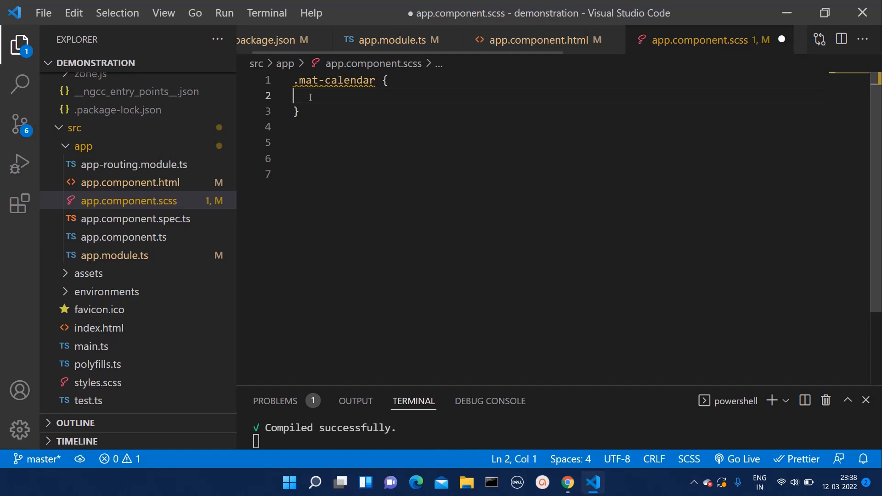
pyautogui.write('background: linear-gradient(45deg, orange, red);')
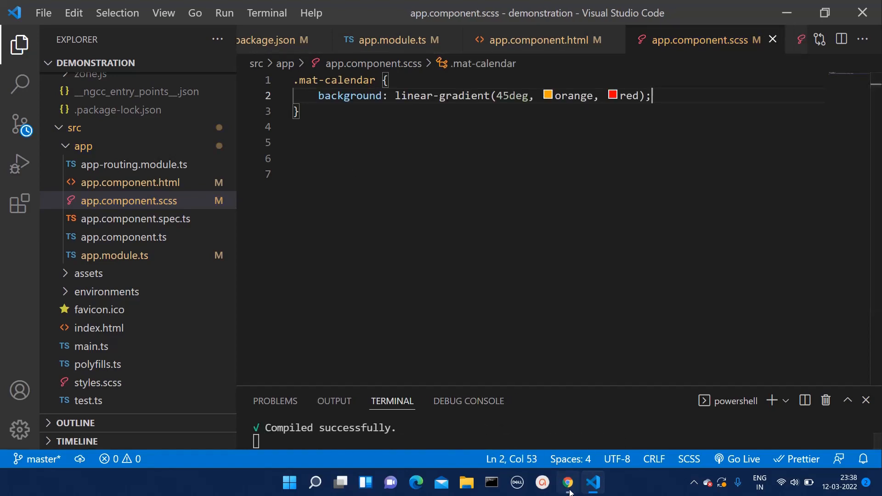
# Step: Reopen the calendar in Chrome and find it still plain white despite the rule
pyautogui.click(567, 483)
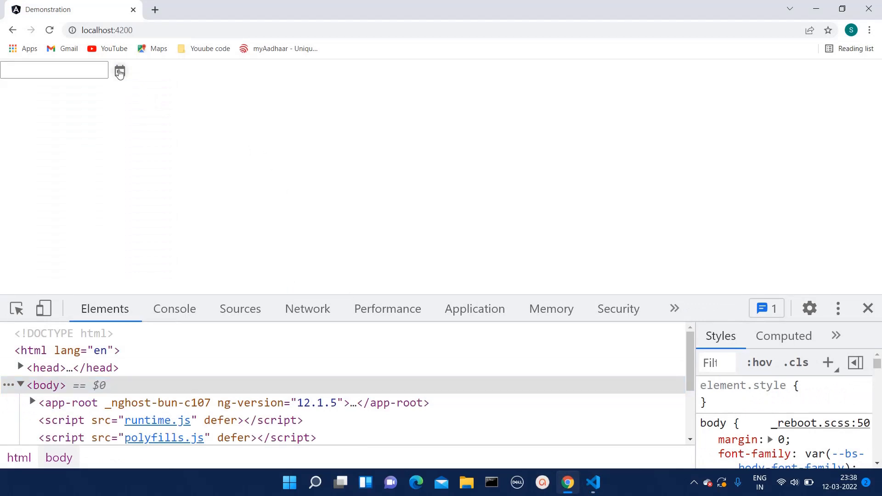
pyautogui.click(118, 71)
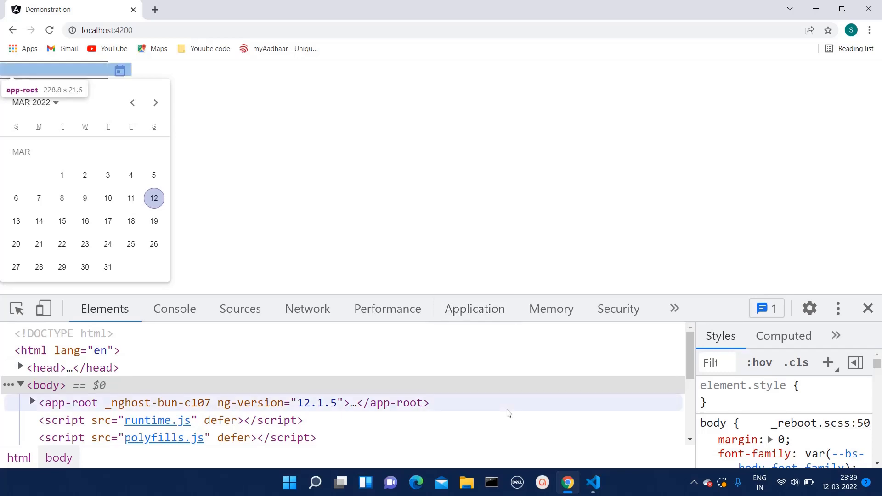
pyautogui.click(592, 482)
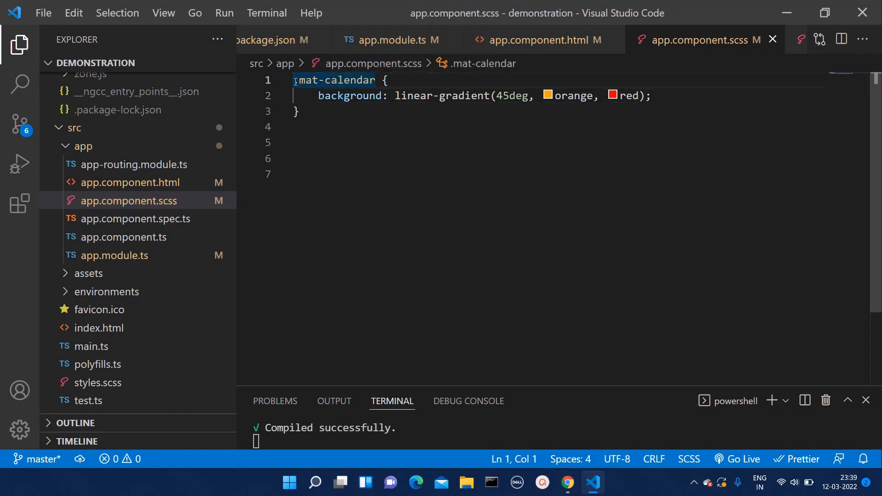
# Step: Prefix the .mat-calendar selector with ::ng-deep so the gradient takes effect
pyautogui.write('::ng-deep')
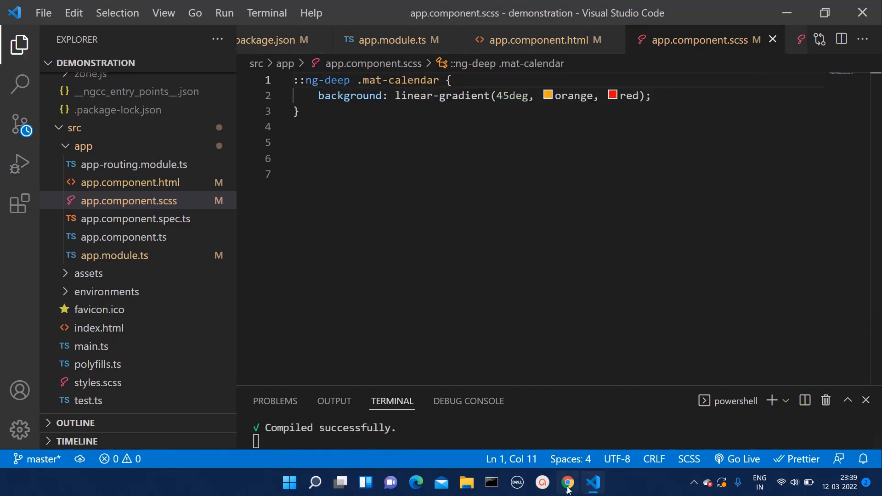
pyautogui.click(566, 483)
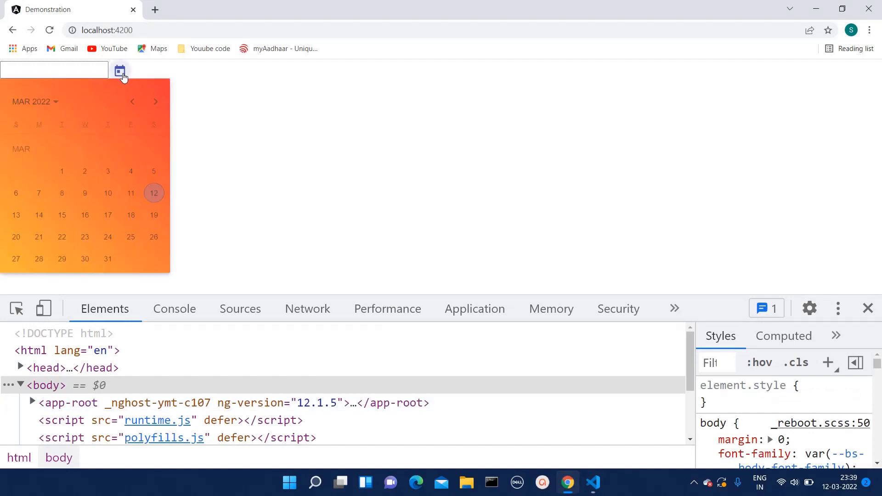
pyautogui.moveTo(272, 227)
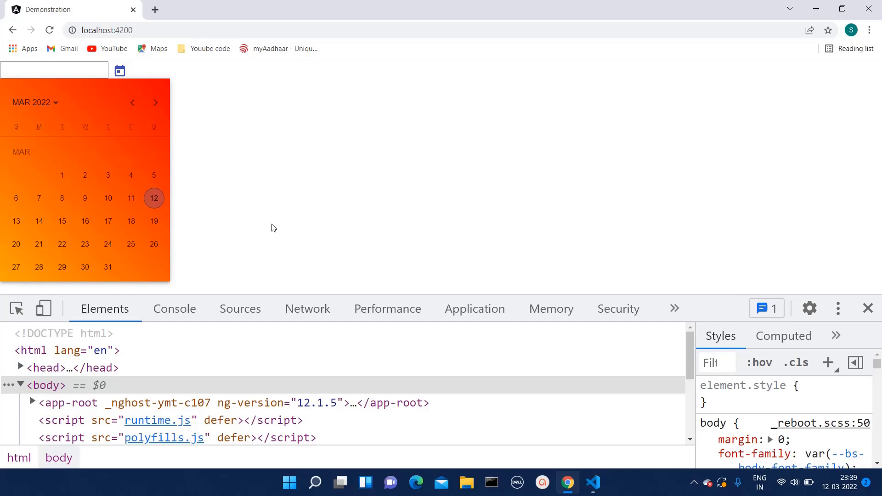
pyautogui.moveTo(43, 308)
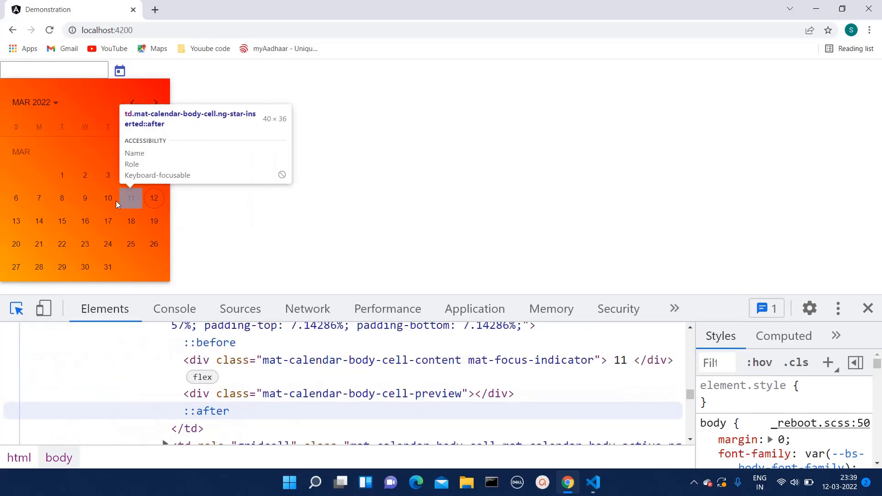
pyautogui.moveTo(61, 220)
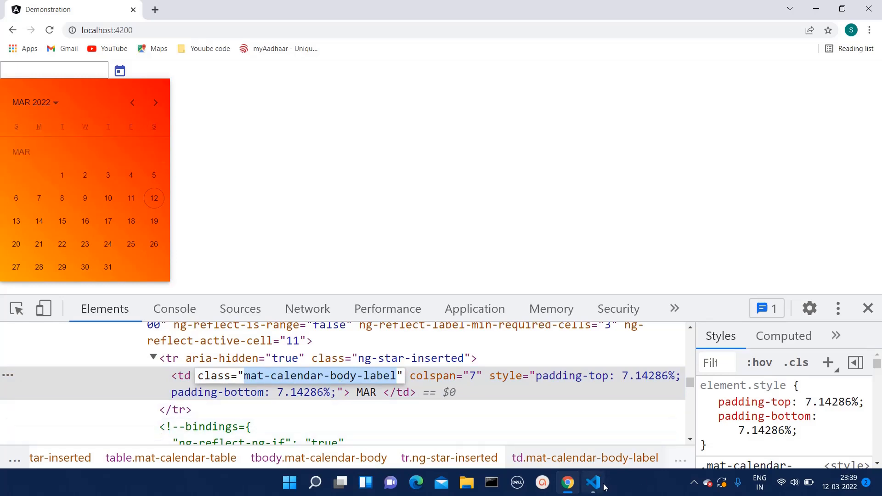
# Step: Add a saved ::ng-deep .mat-calendar-body-label { color: white } rule for the month label
pyautogui.click(592, 482)
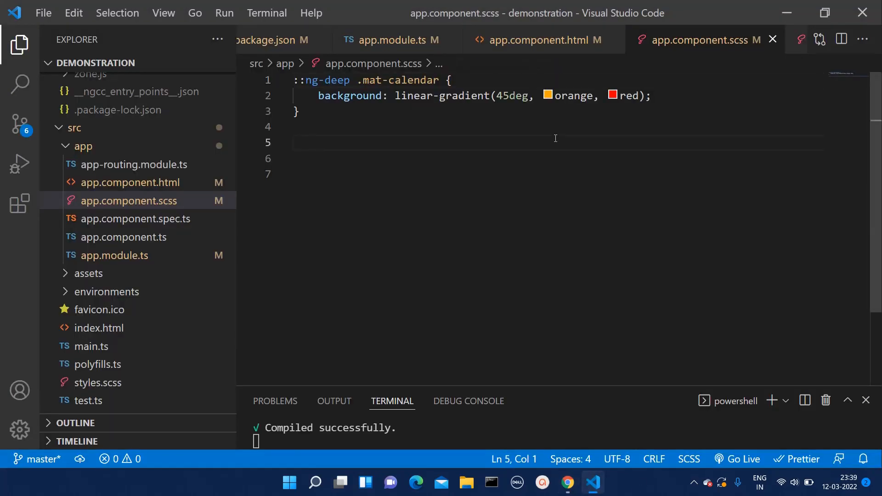
pyautogui.write('mat-calendar-body-label {}')
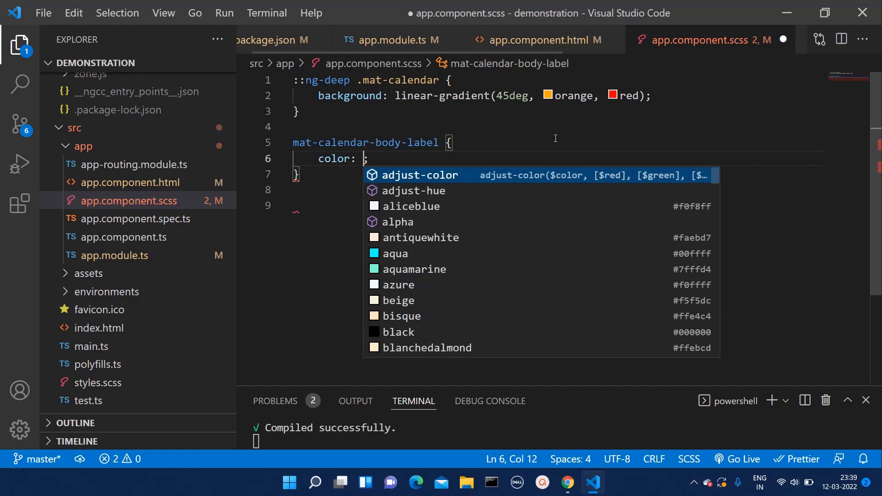
pyautogui.write('white')
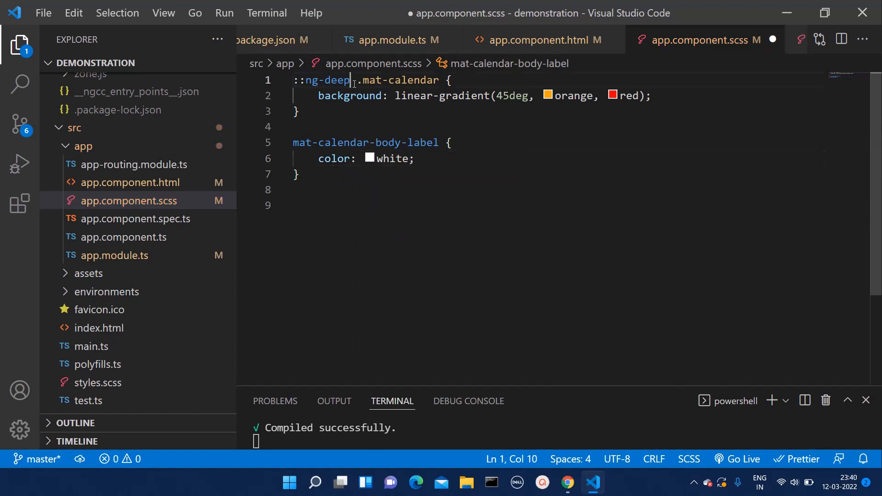
pyautogui.doubleClick(323, 80)
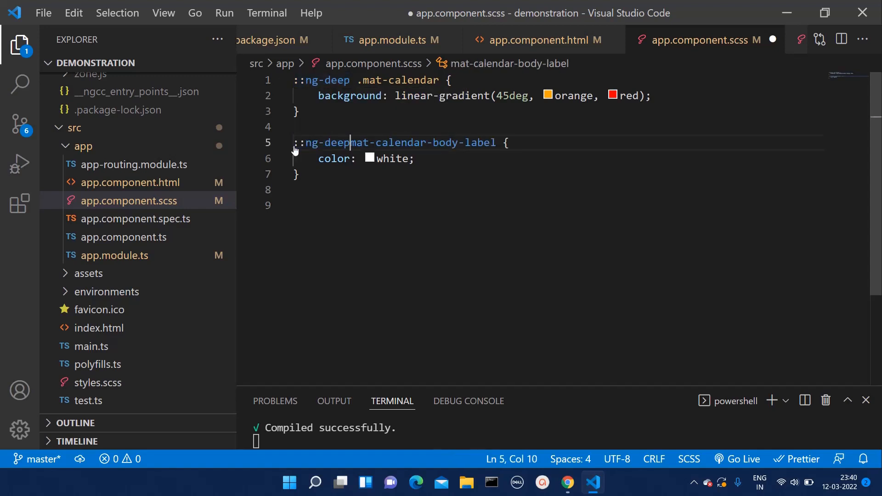
pyautogui.write('.')
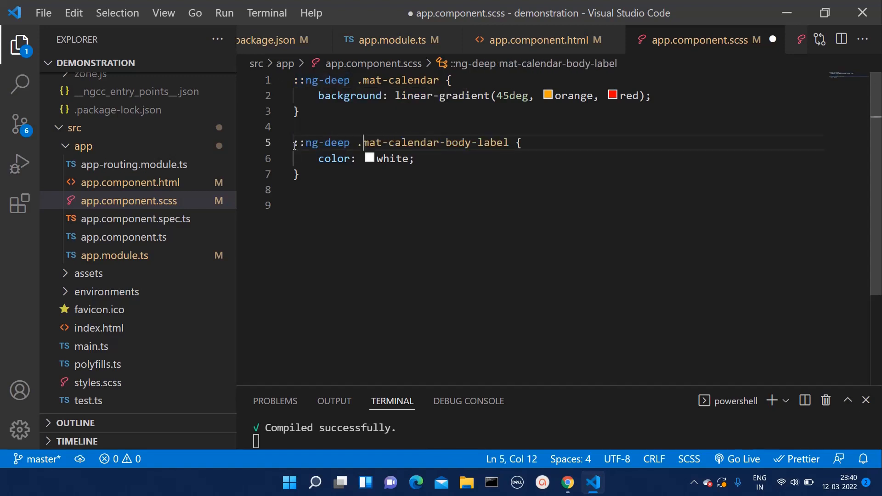
pyautogui.press('ctrl+s')
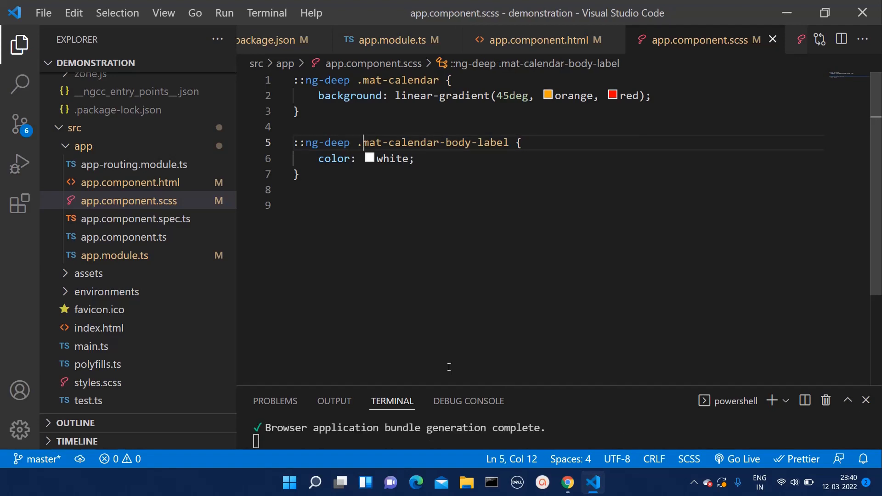
pyautogui.click(566, 482)
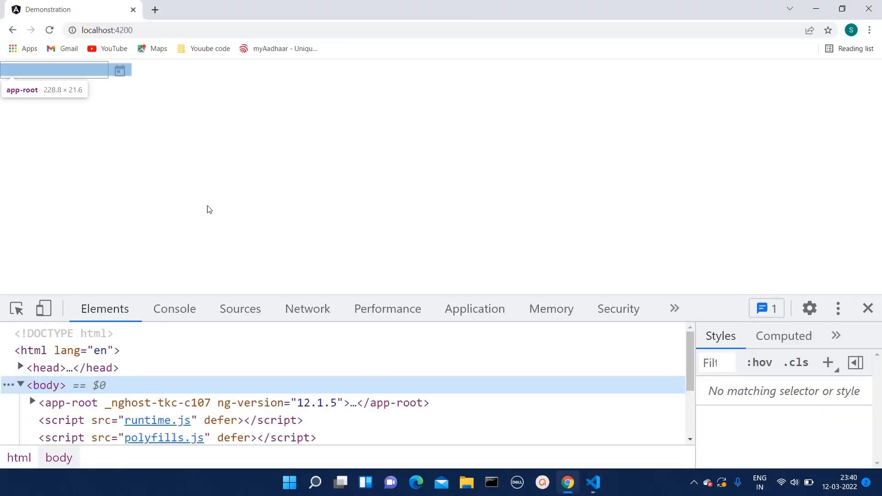
# Step: Inspect a day number and copy its mat-calendar-body-cell-content class name
pyautogui.click(120, 70)
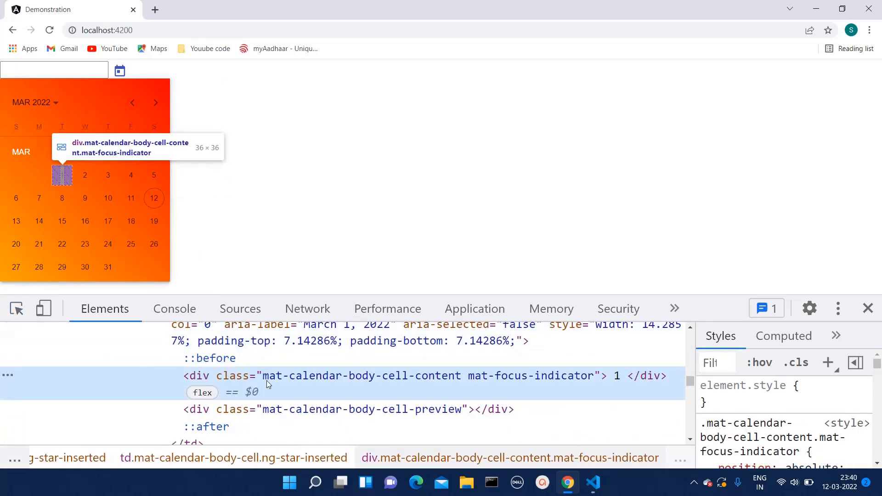
pyautogui.moveTo(300, 385)
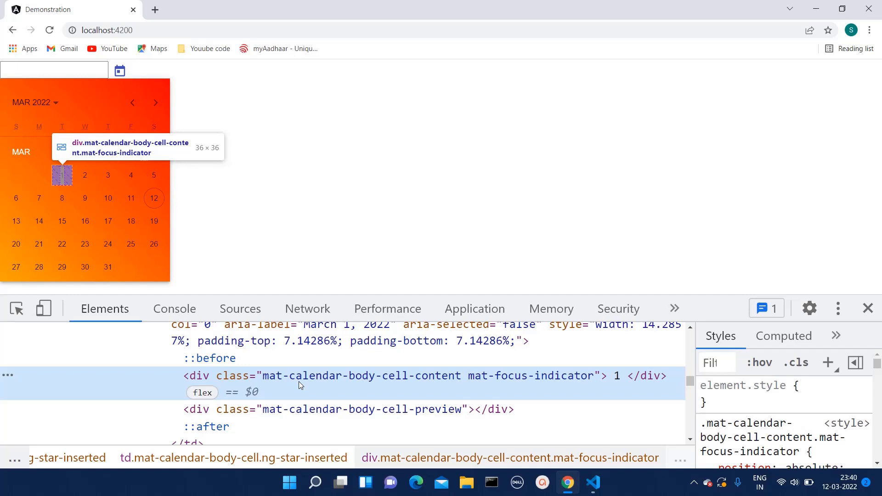
pyautogui.moveTo(283, 381)
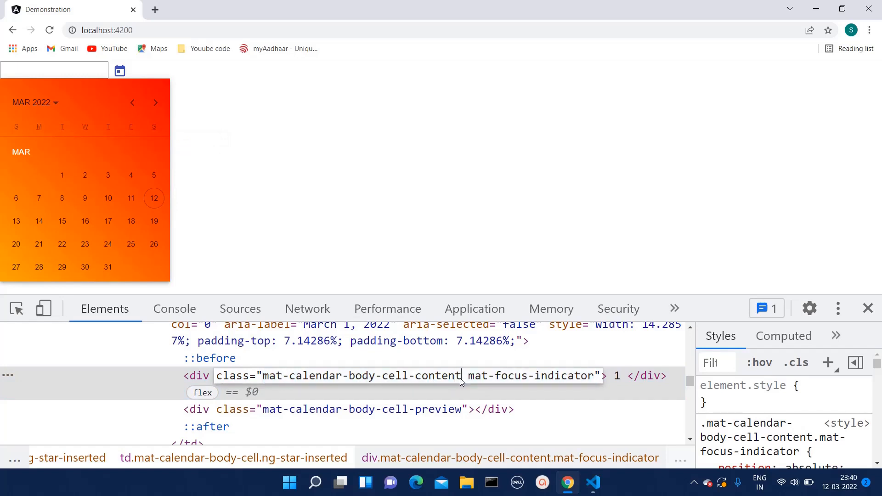
pyautogui.doubleClick(360, 376)
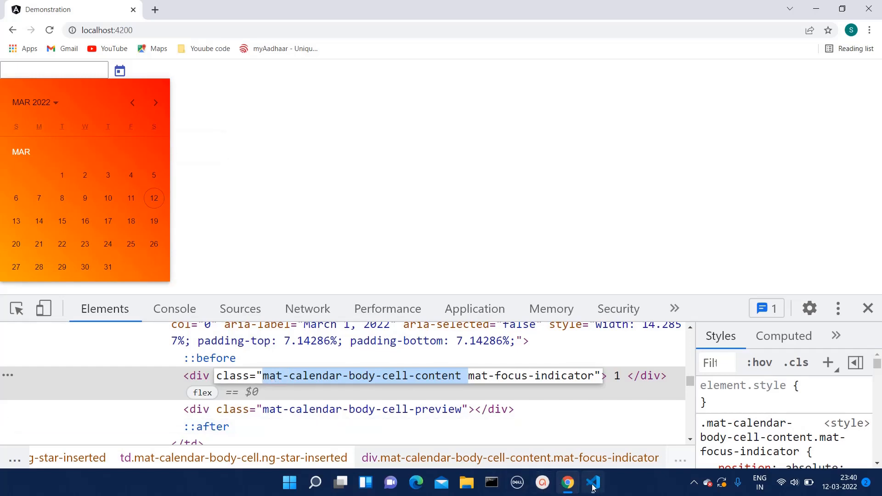
pyautogui.click(592, 482)
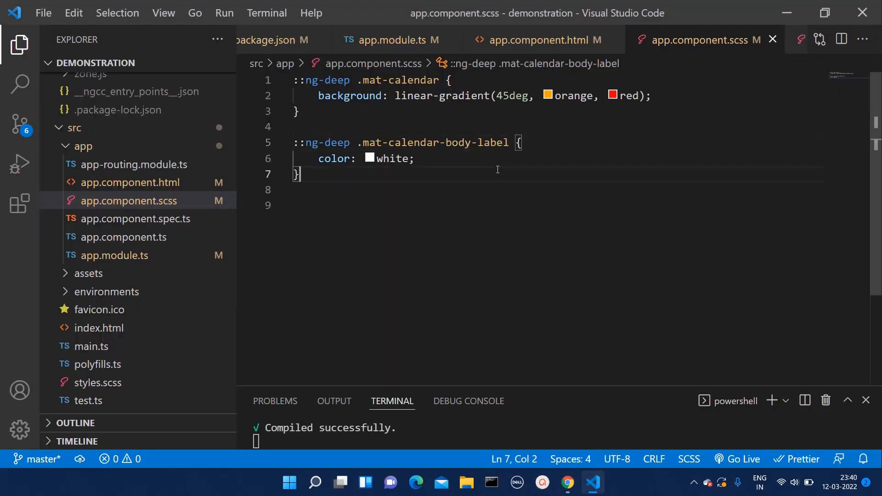
# Step: Add a saved ::ng-deep .mat-calendar-body-cell-content { color: white } rule for the day numbers
pyautogui.write('mat-calendar-body-cell-content')
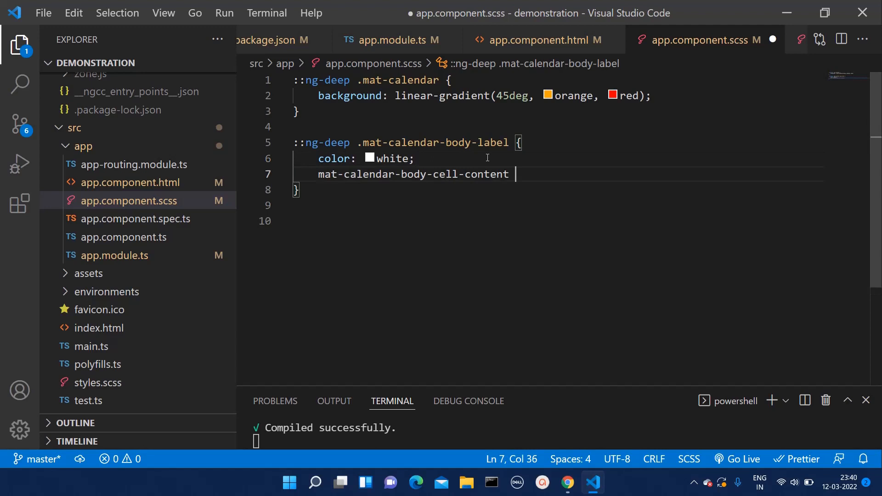
pyautogui.press('ctrl+z')
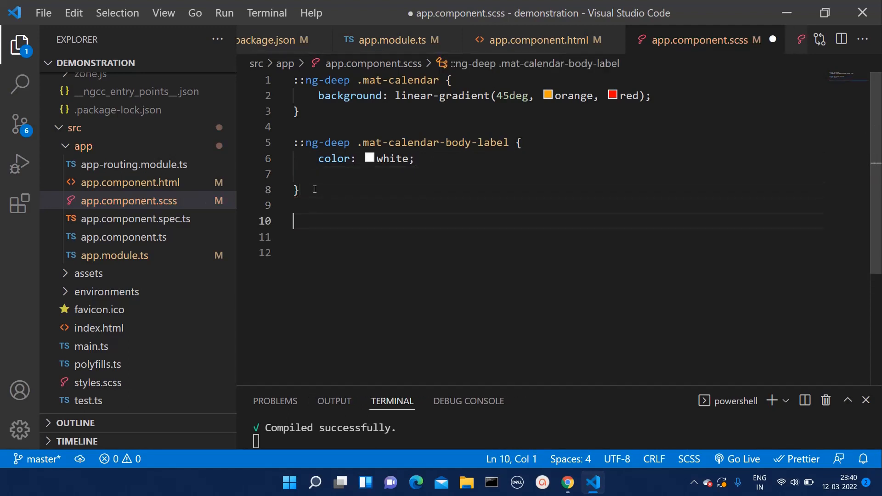
pyautogui.write('mat-calendar-body-cell-content')
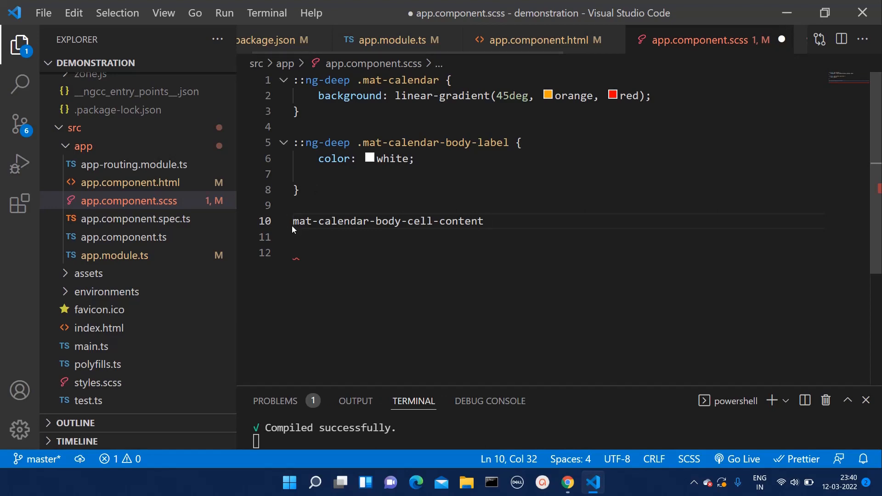
pyautogui.click(300, 221)
pyautogui.write('.')
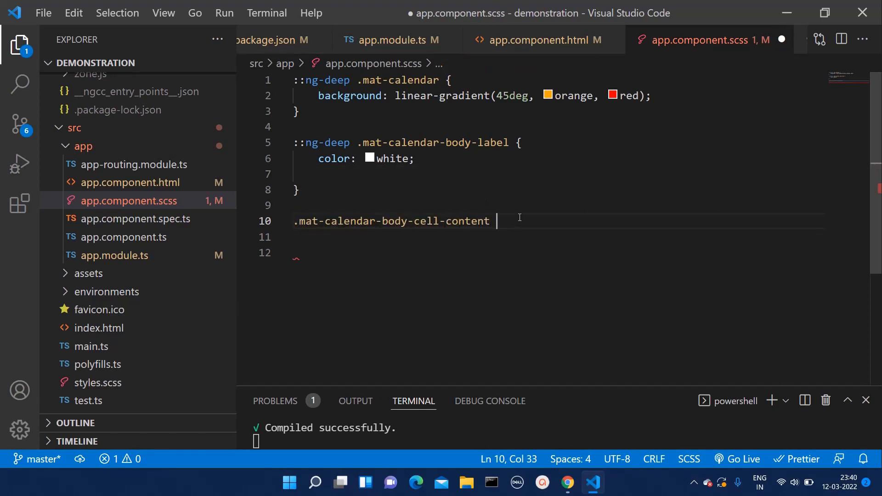
pyautogui.write('{')
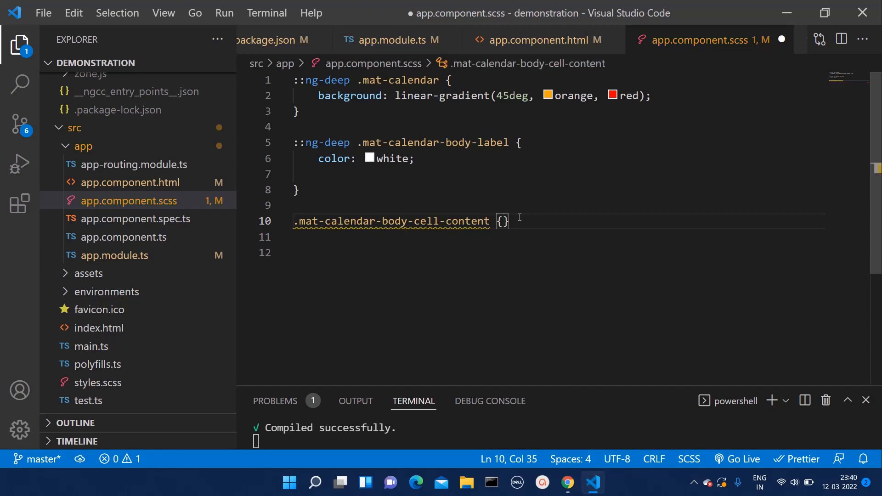
pyautogui.write('color: white;')
pyautogui.write('::ng-deep ')
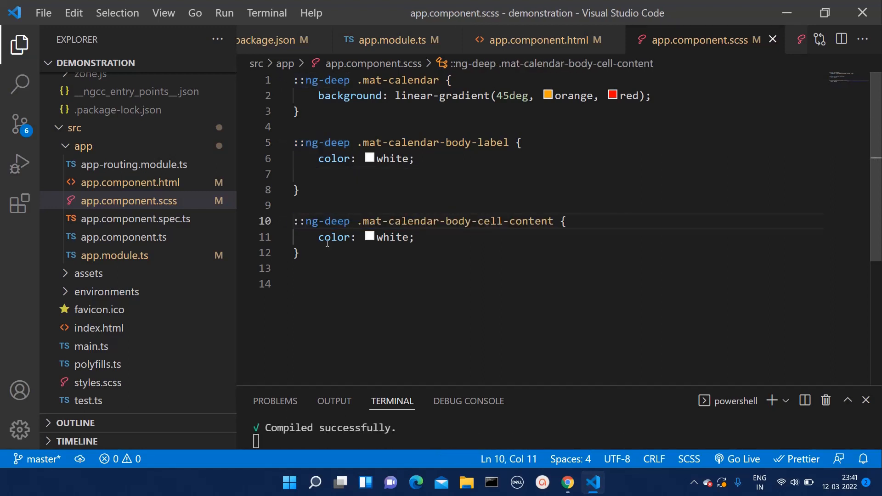
pyautogui.click(567, 482)
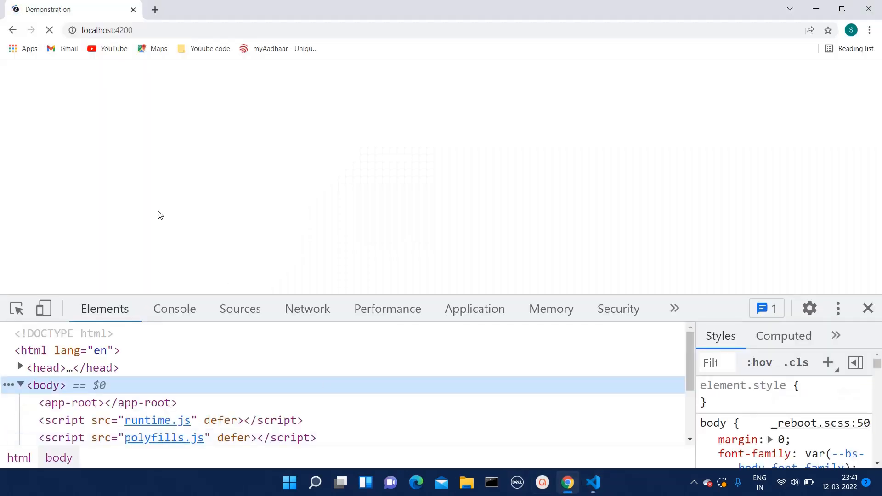
# Step: Inspect the Sunday weekday header in the open calendar to find the mat-calendar-table-header class
pyautogui.click(119, 71)
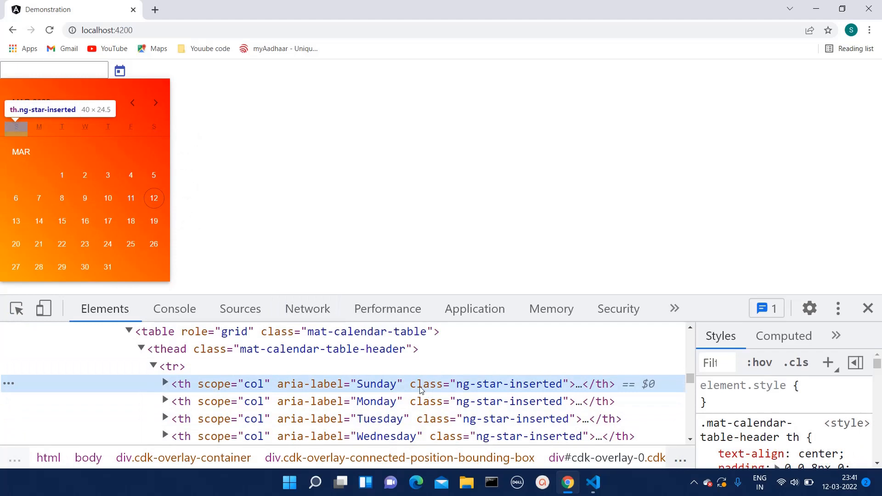
pyautogui.click(281, 349)
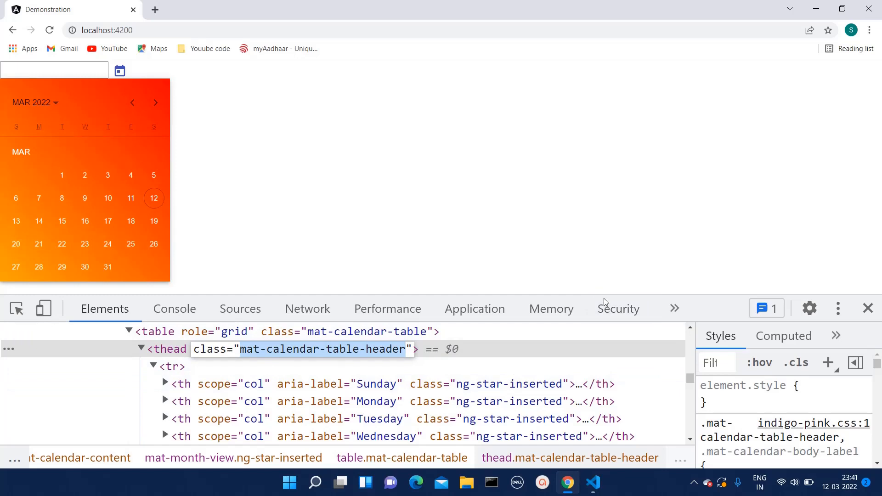
pyautogui.click(593, 482)
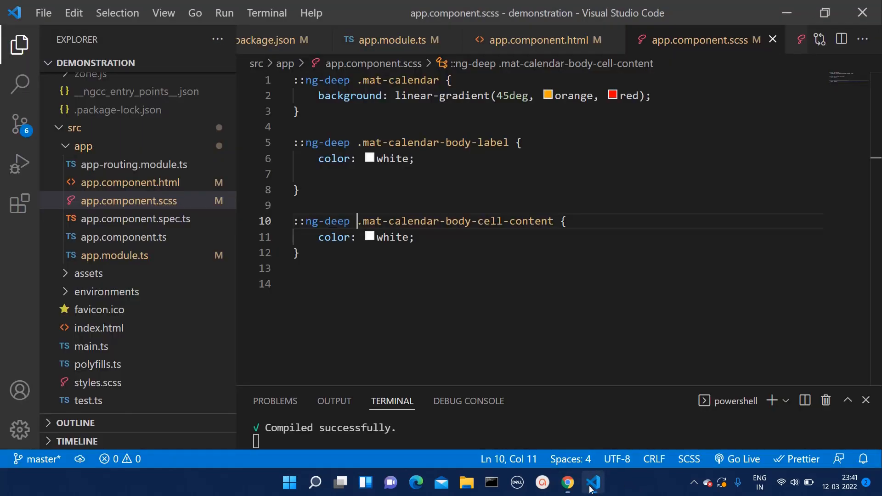
# Step: Add .mat-calendar-table-header to the line-10 white-text selector, reusing the ::ng-deep prefix
pyautogui.click(373, 266)
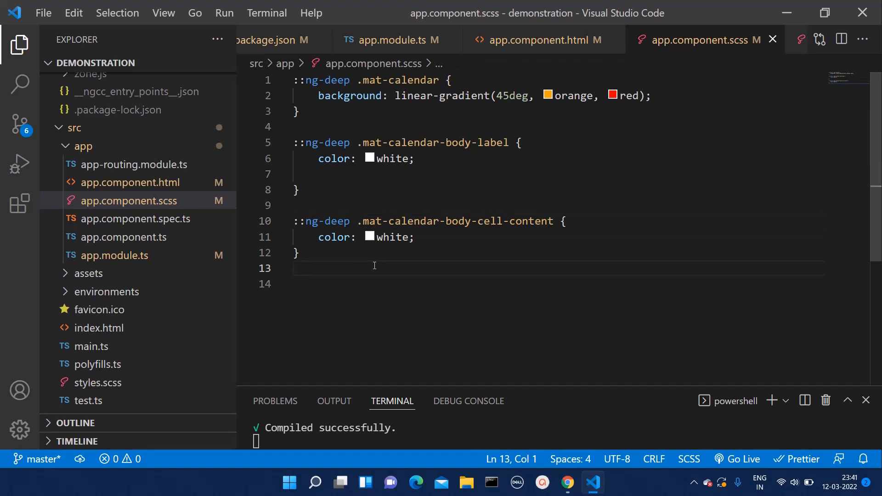
pyautogui.write('mat-calendar-table-header')
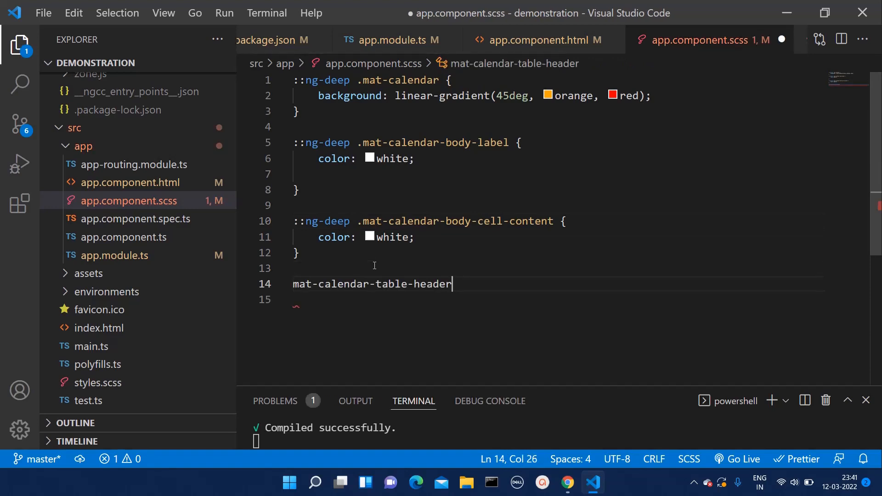
pyautogui.doubleClick(334, 221)
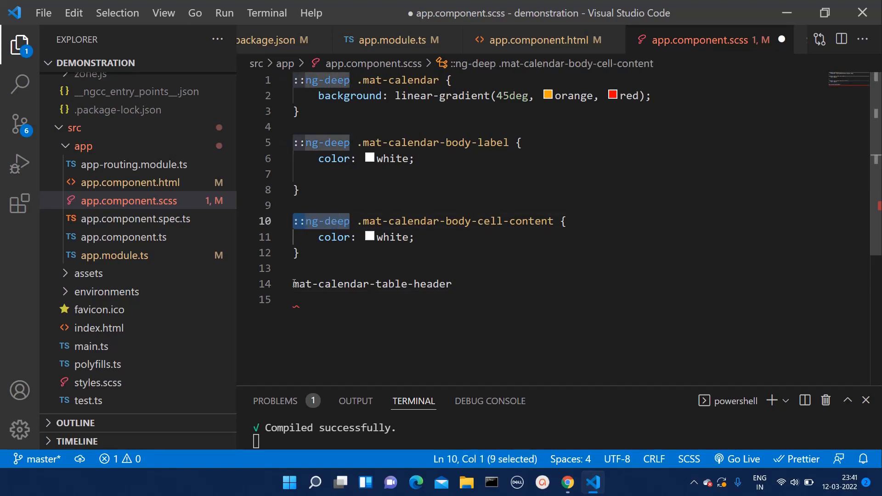
pyautogui.doubleClick(371, 284)
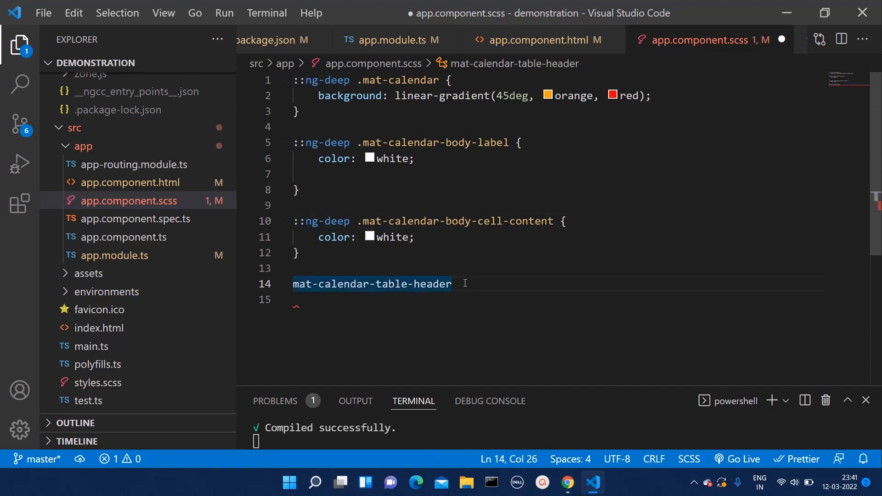
pyautogui.doubleClick(371, 283)
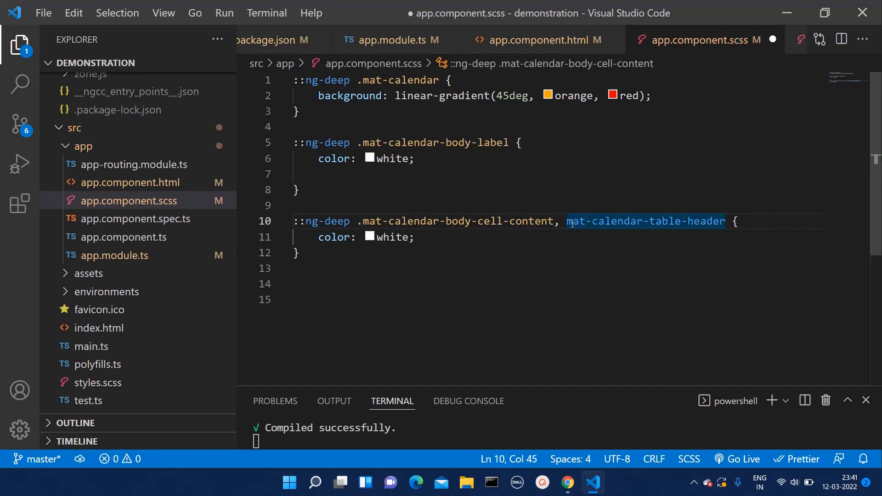
pyautogui.click(570, 221)
pyautogui.write('.')
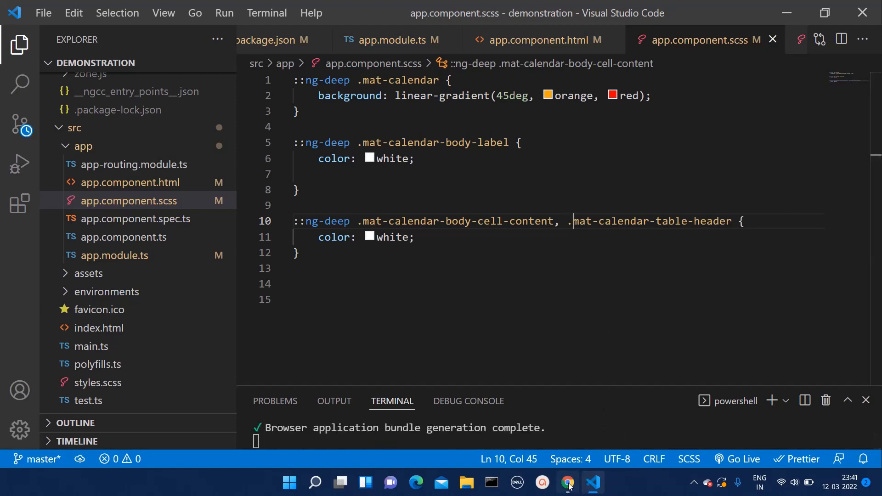
# Step: Check the reopened datepicker in Chrome, then return to the stylesheet
pyautogui.click(567, 482)
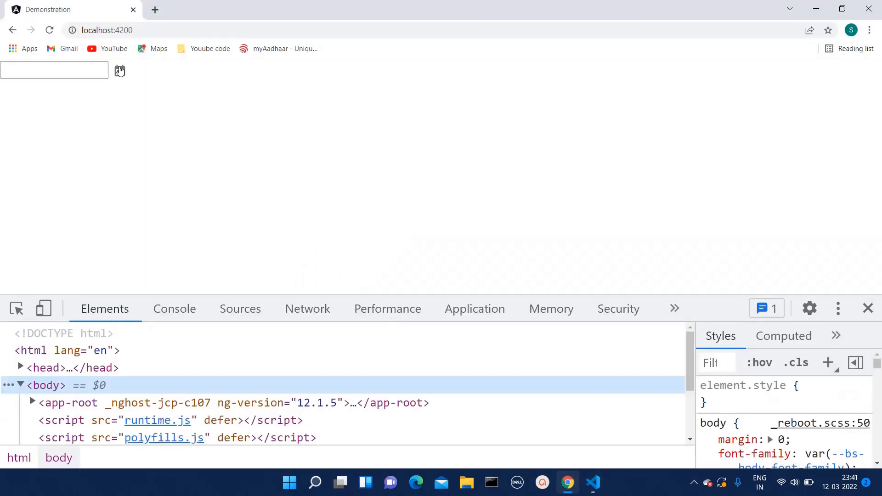
pyautogui.click(119, 69)
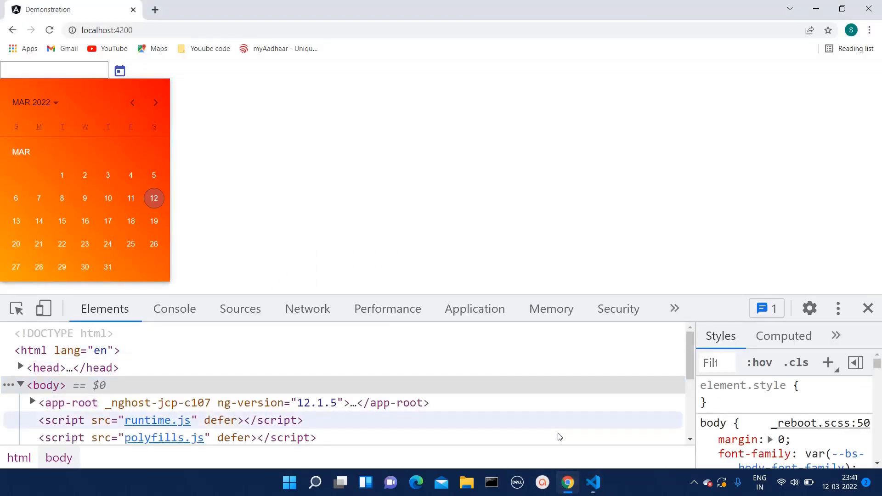
pyautogui.click(591, 483)
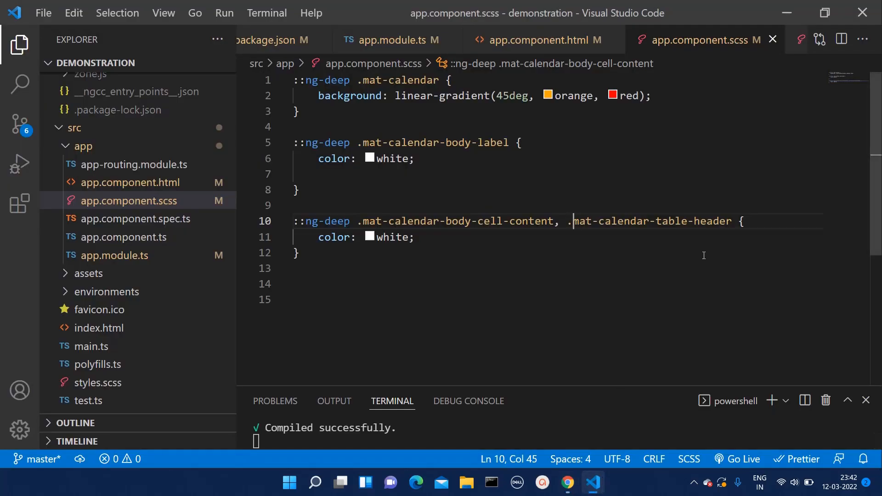
pyautogui.moveTo(316, 284)
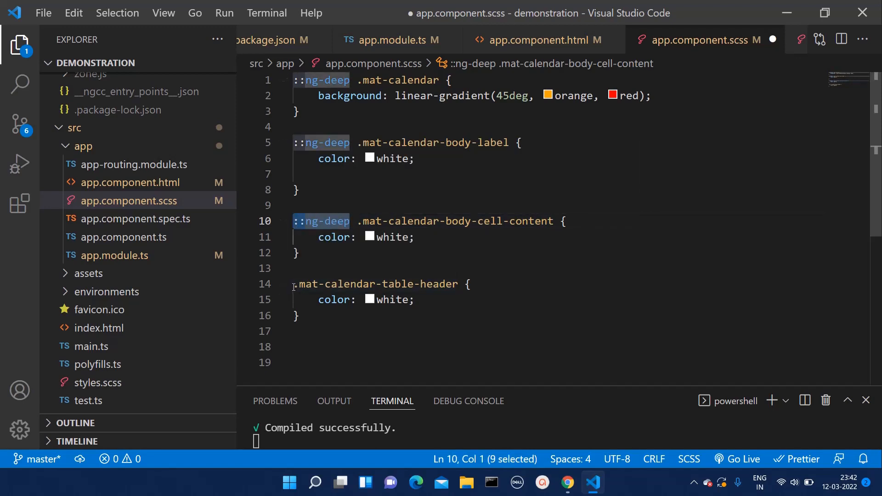
# Step: Prefix the separate .mat-calendar-table-header white rule with ::ng-deep and save with Ctrl+S
pyautogui.click(295, 283)
pyautogui.write('::ng-deep ')
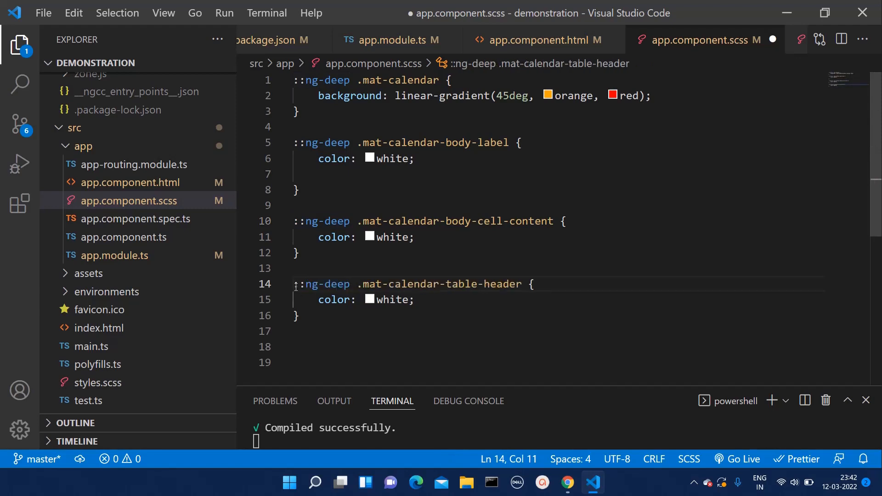
pyautogui.press('ctrl+s')
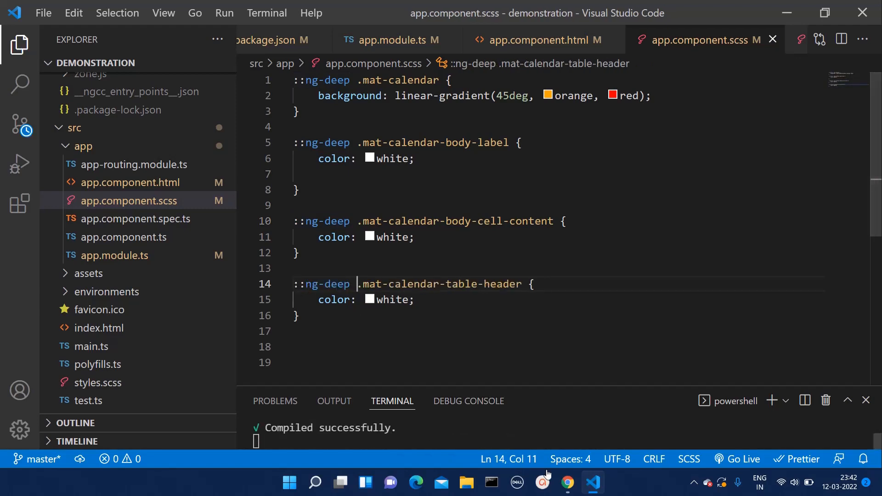
pyautogui.click(567, 482)
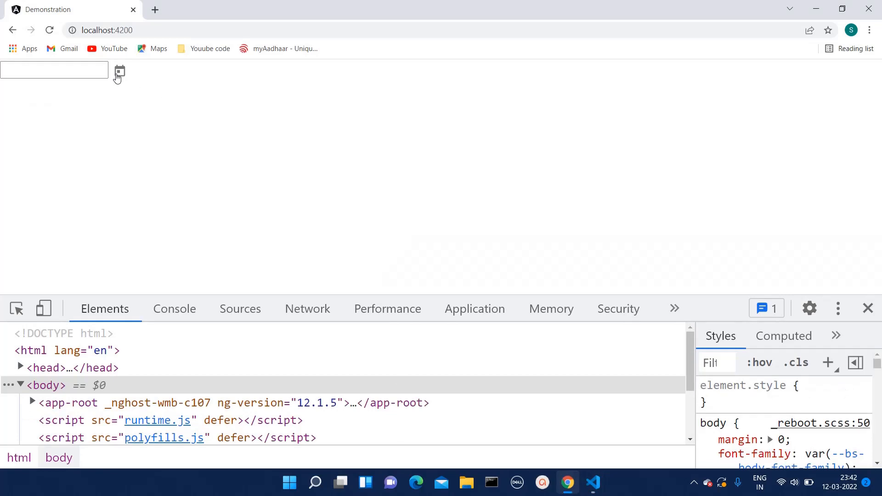
# Step: Reopen the datepicker and inspect the month-and-year button's wrapper element
pyautogui.click(120, 70)
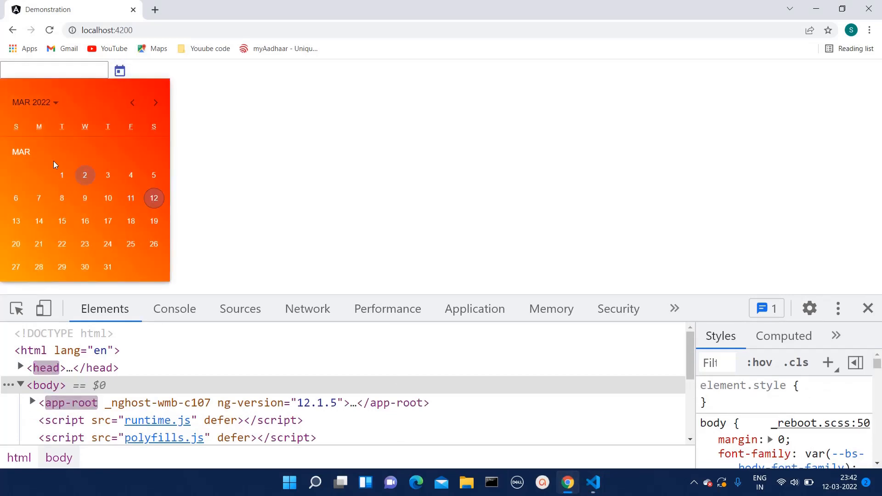
pyautogui.moveTo(230, 151)
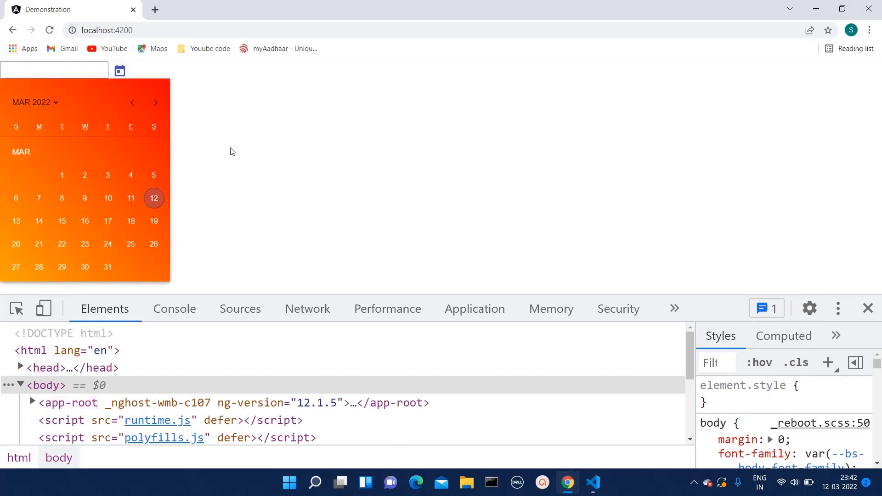
pyautogui.moveTo(61, 133)
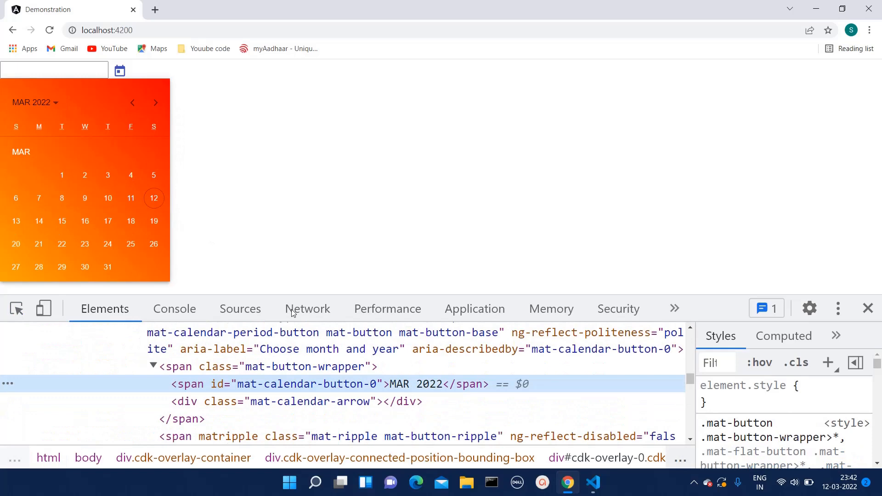
pyautogui.moveTo(294, 401)
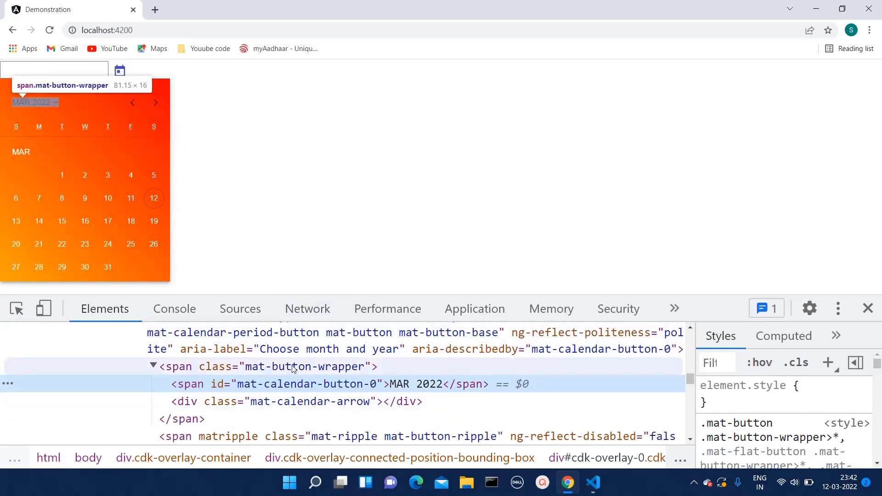
pyautogui.click(265, 366)
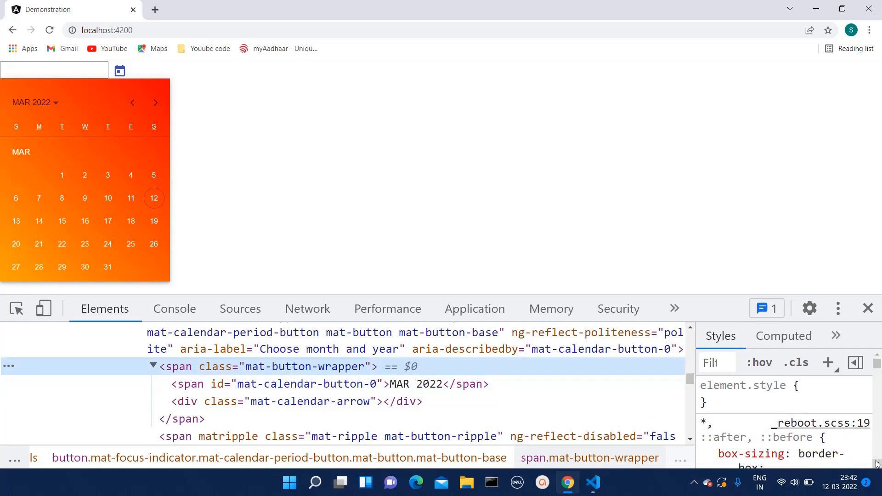
pyautogui.scroll(-3)
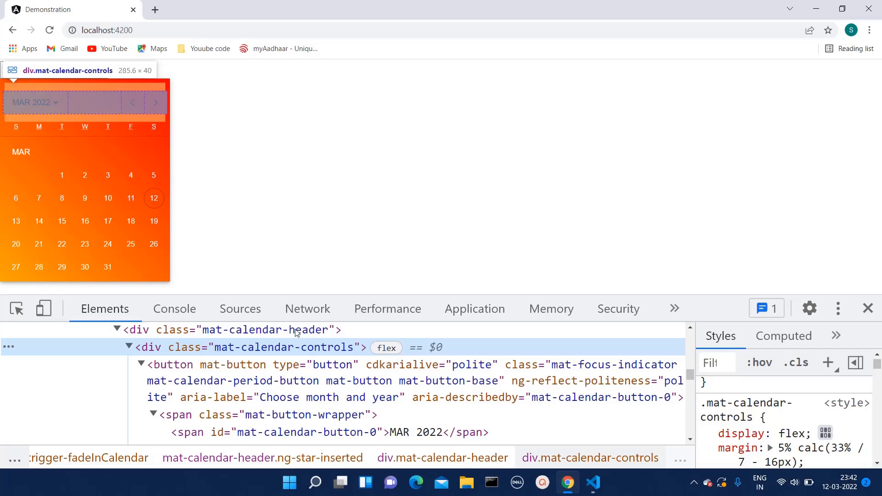
# Step: Inspect the mat-calendar-header div and try a wheat colour on it in the Styles pane
pyautogui.click(255, 330)
pyautogui.write('color')
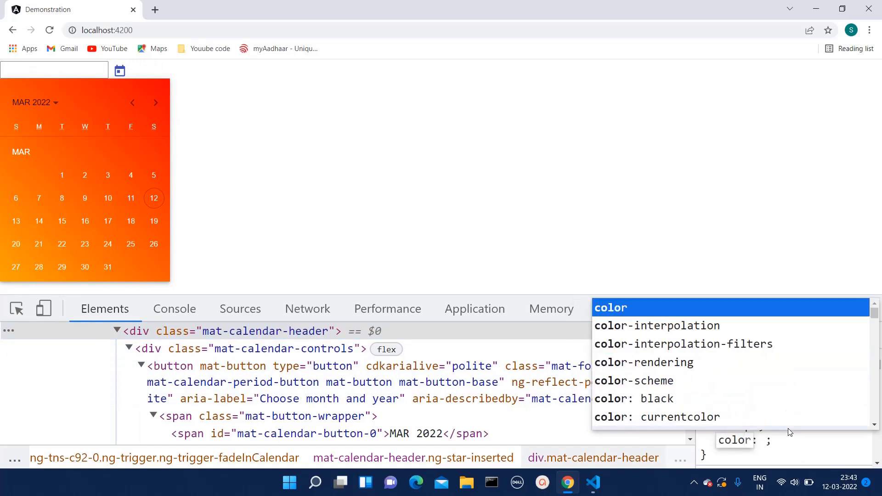
pyautogui.write('wheat')
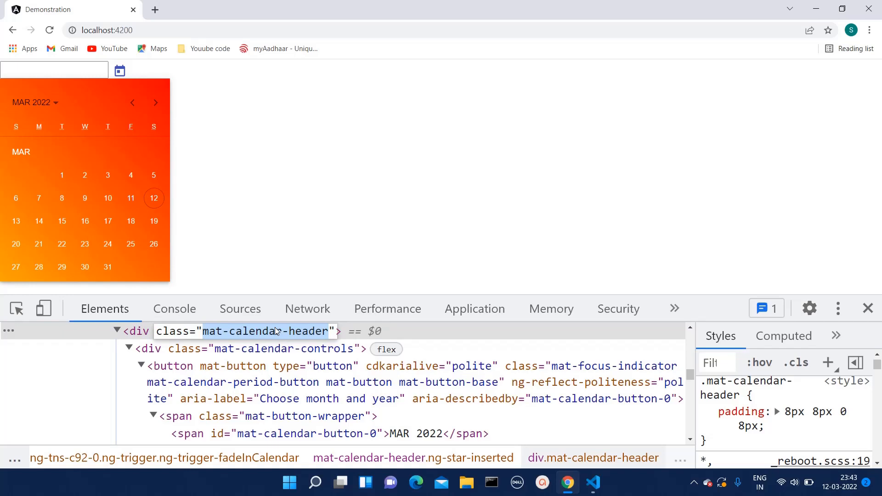
pyautogui.click(592, 483)
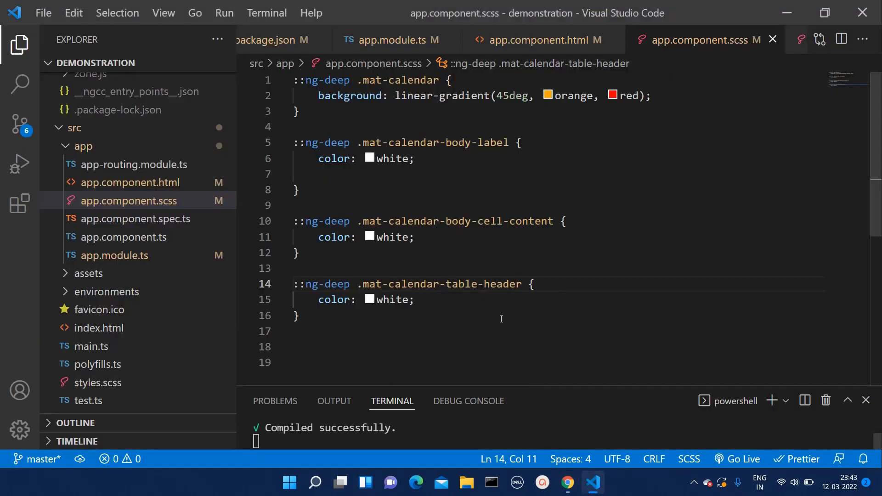
# Step: Write a ::ng-deep .mat-calendar-header { color: white } rule below the header rule
pyautogui.doubleClick(439, 284)
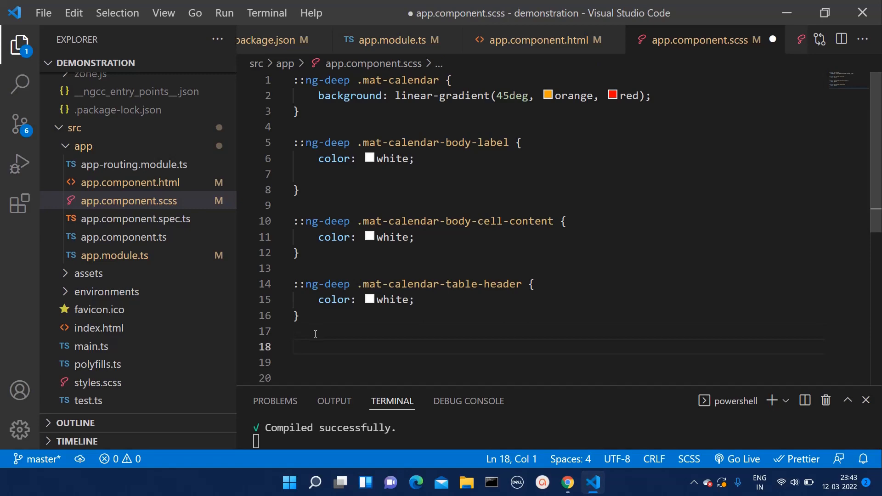
pyautogui.write('::n')
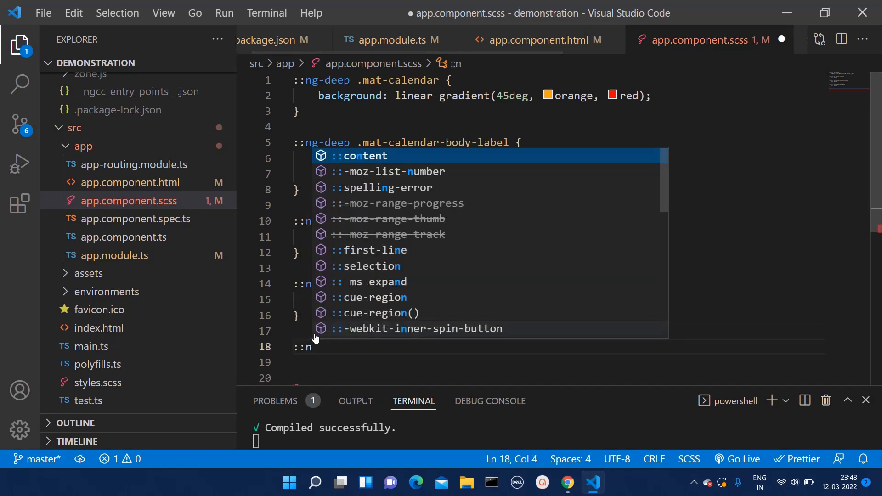
pyautogui.write('g-ddeep')
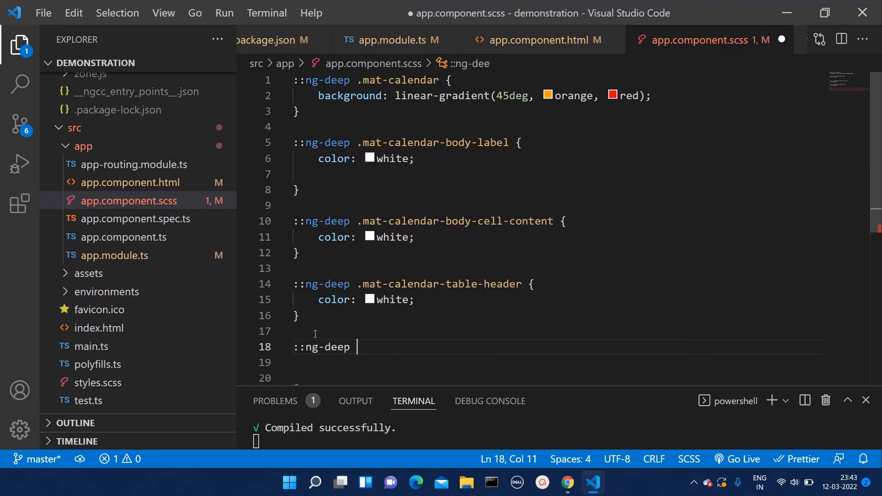
pyautogui.write('mat-calendar-header')
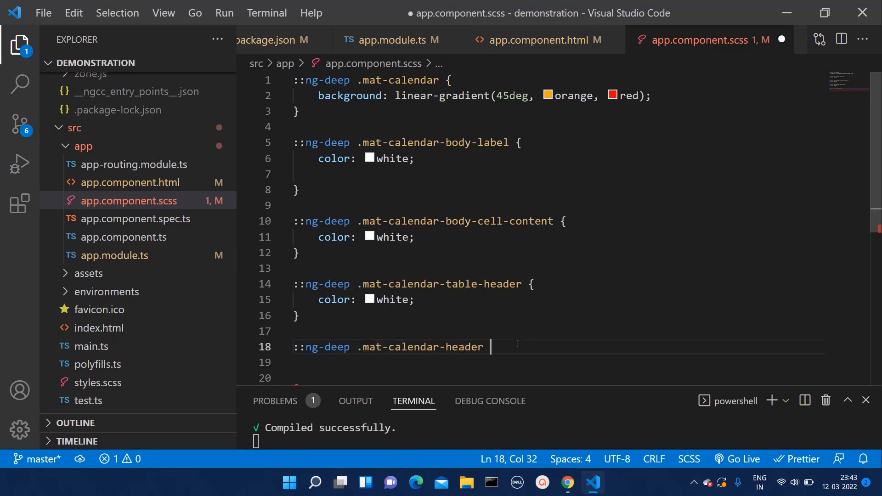
pyautogui.write('{')
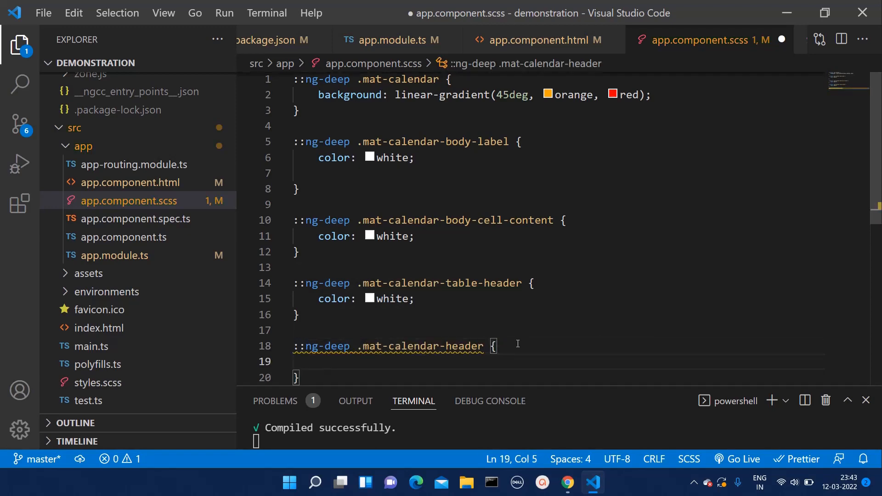
pyautogui.write('color: ;')
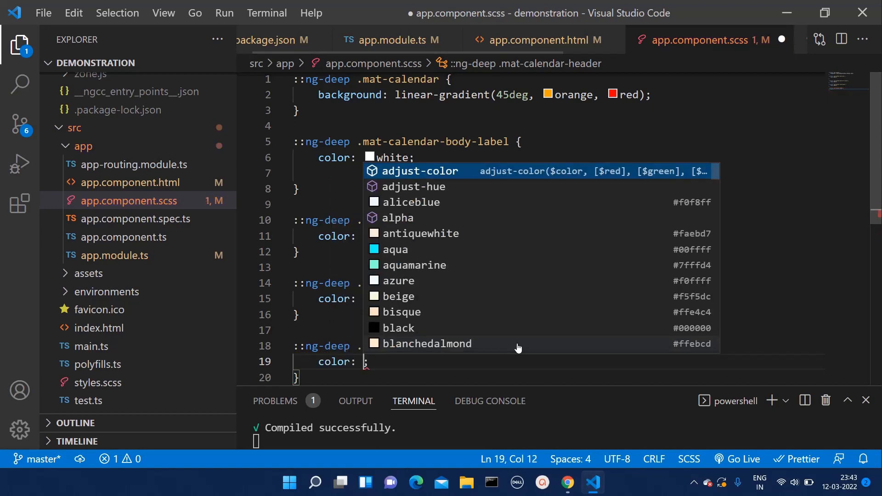
pyautogui.write('white')
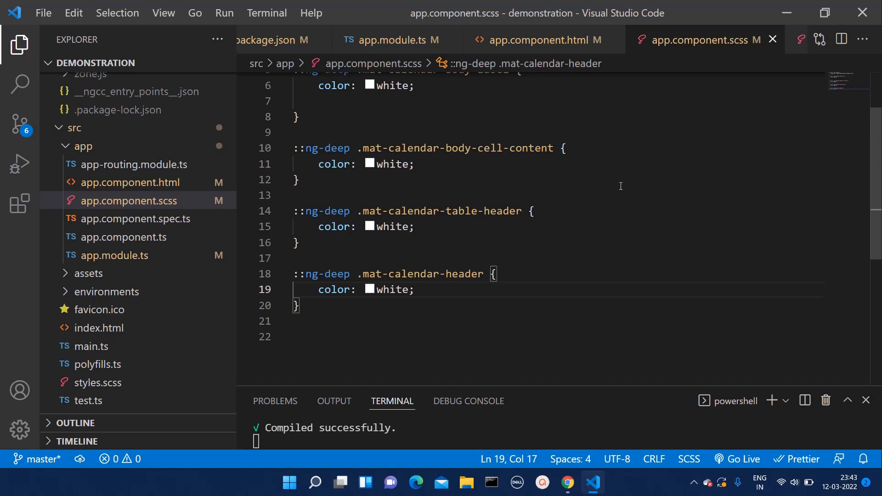
pyautogui.moveTo(574, 382)
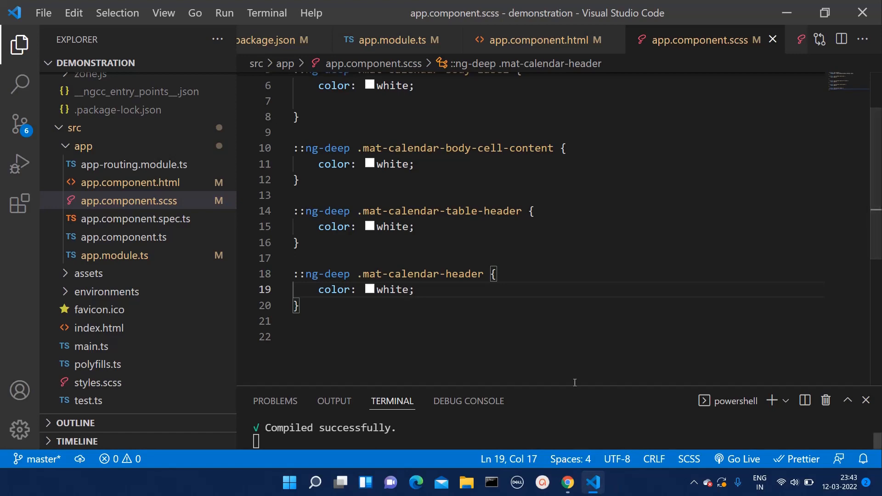
pyautogui.click(567, 483)
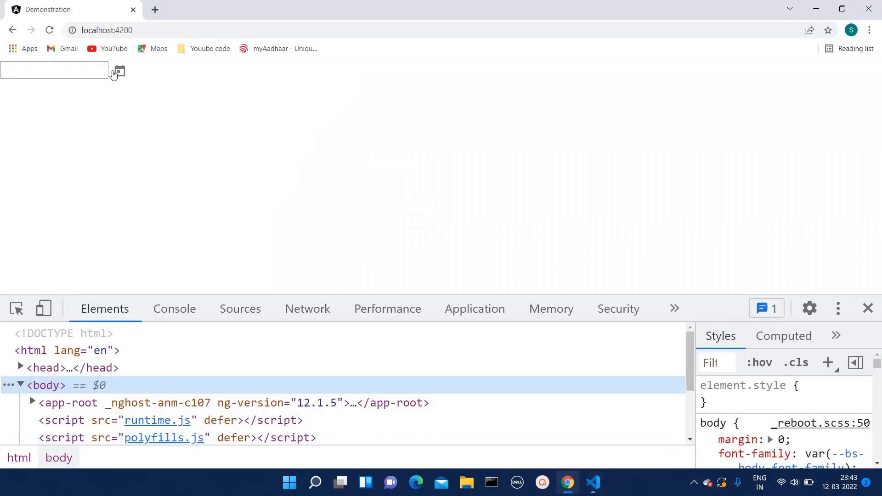
# Step: Reopen the calendar to confirm the white header and find the arrow's mat-calendar-arrow class
pyautogui.click(119, 71)
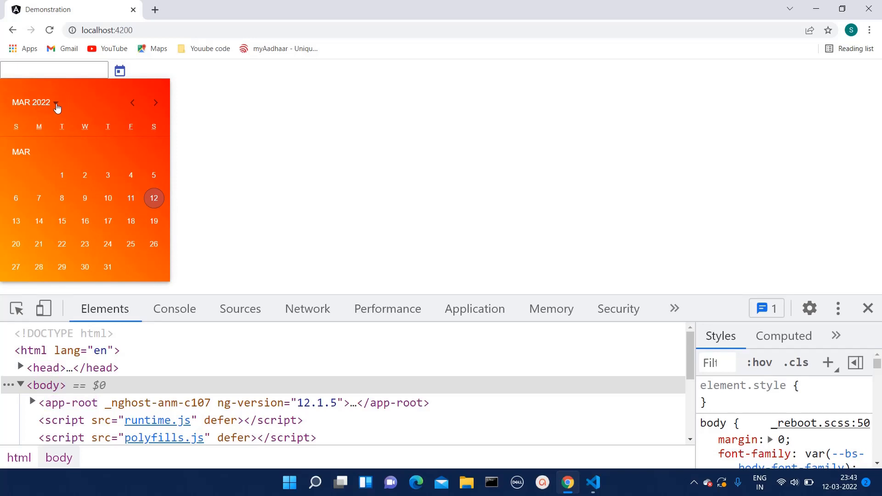
pyautogui.moveTo(165, 107)
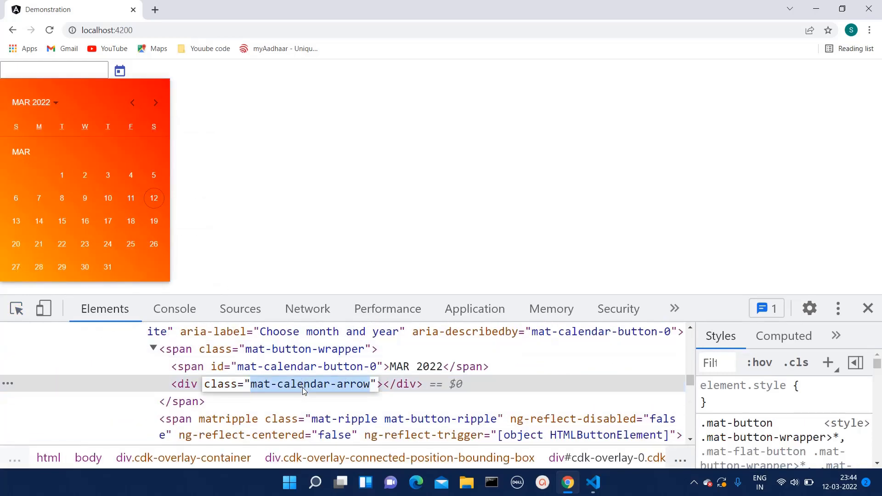
pyautogui.moveTo(592, 482)
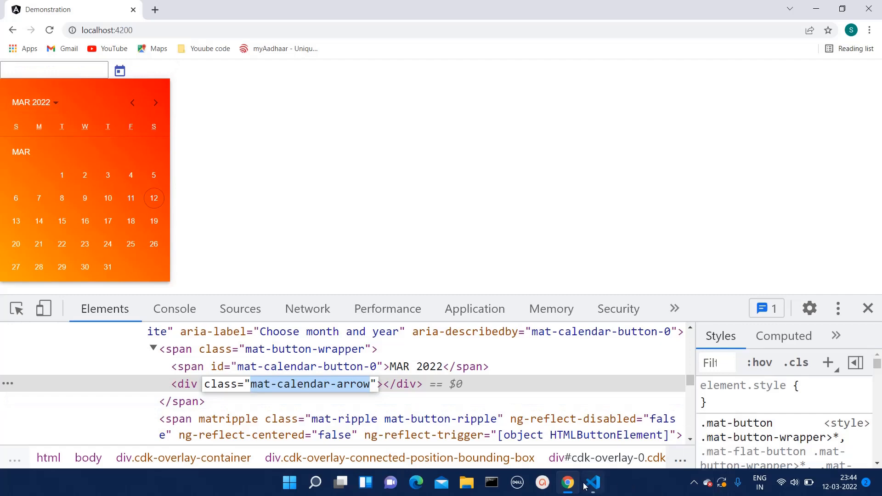
pyautogui.click(592, 483)
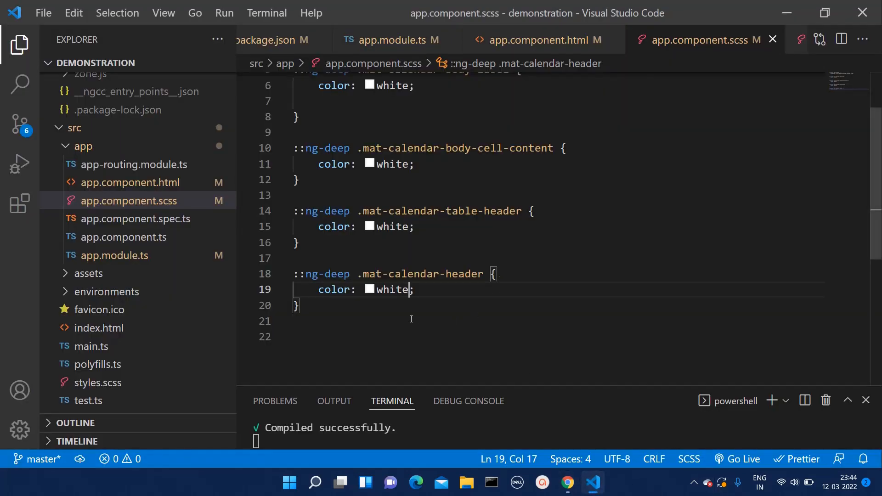
# Step: Write a ::ng-deep .mat-calendar-arrow { color: white } rule, copying ::ng-deep from the rule above
pyautogui.write('mat-calendar-arrow')
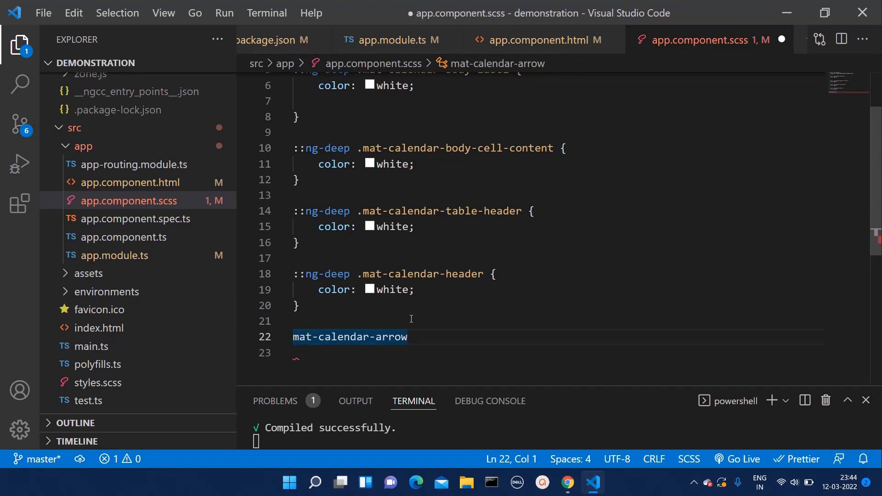
pyautogui.write('.')
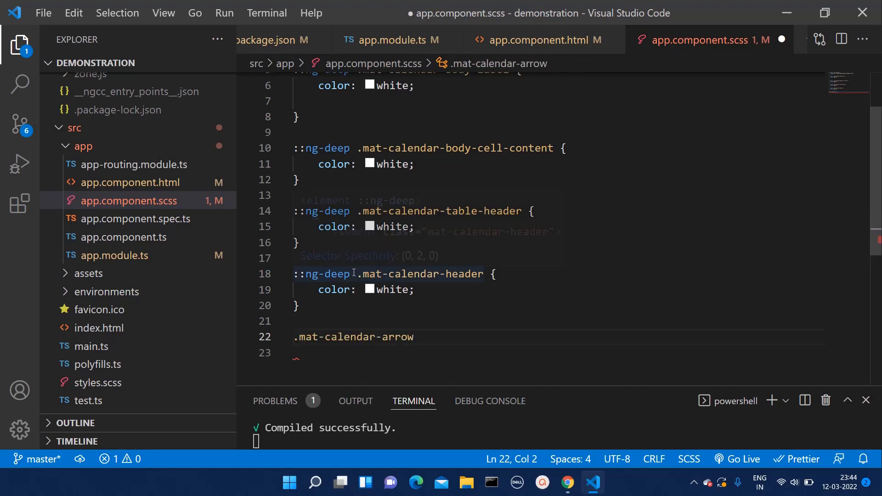
pyautogui.doubleClick(324, 273)
pyautogui.write('::ng-deep ')
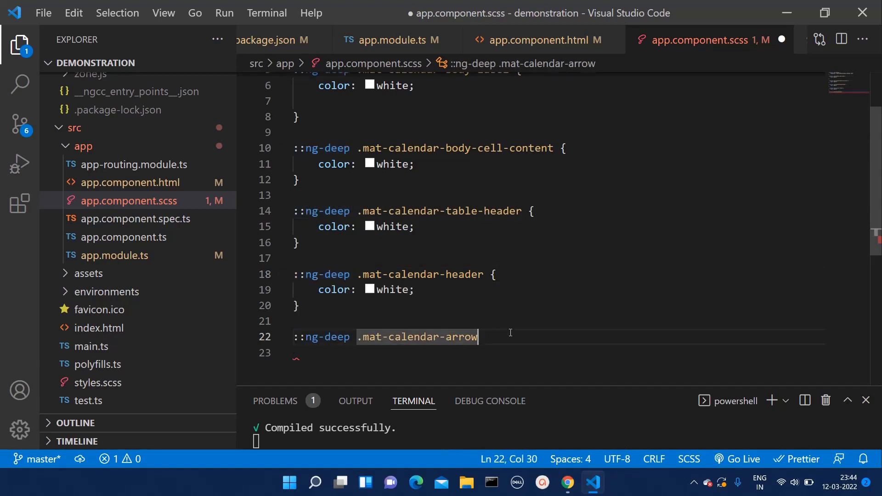
pyautogui.write('{')
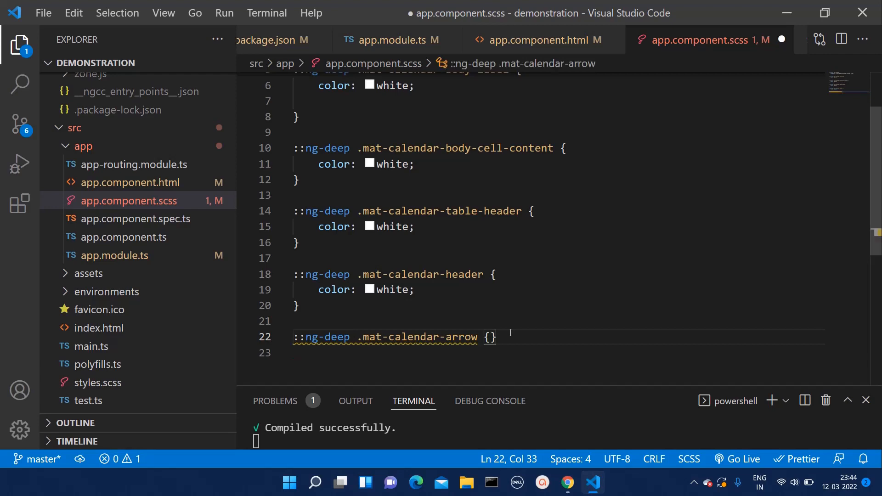
pyautogui.write('c')
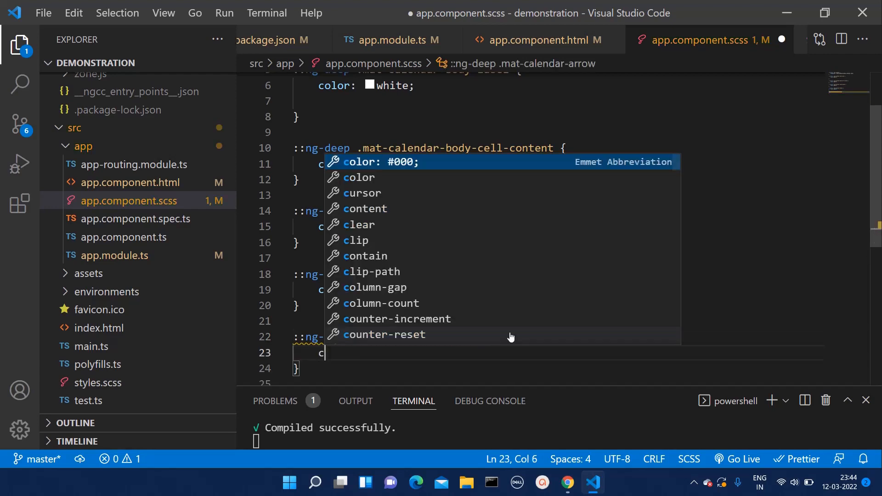
pyautogui.write('olor: w;')
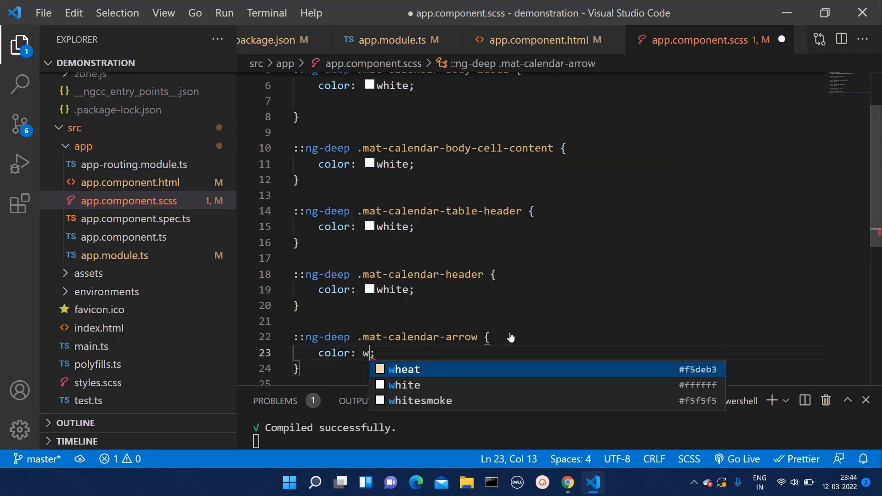
pyautogui.write('h')
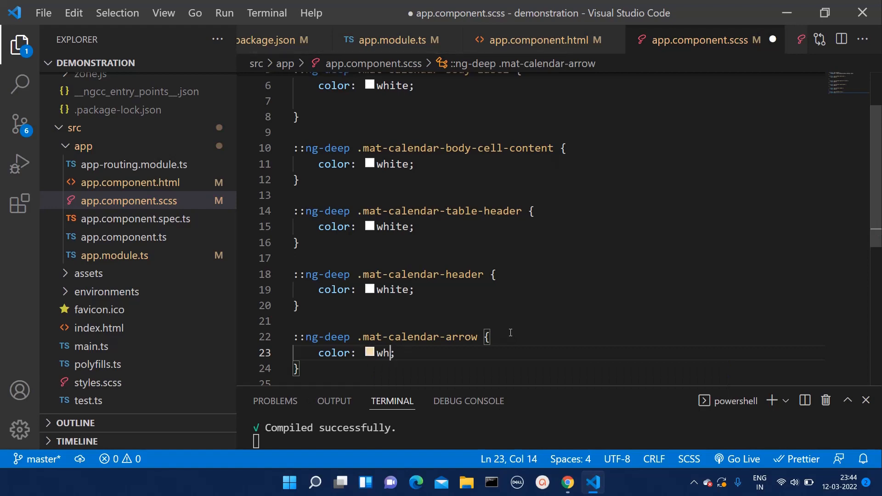
pyautogui.write('ite')
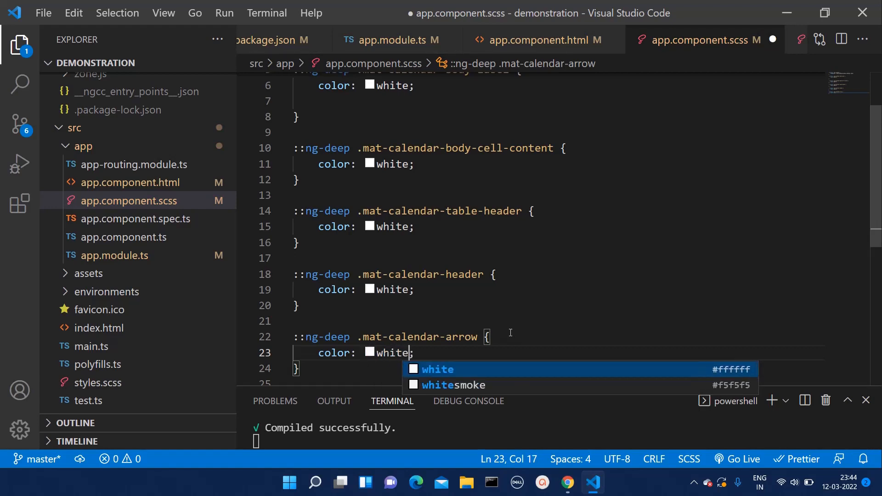
pyautogui.click(567, 482)
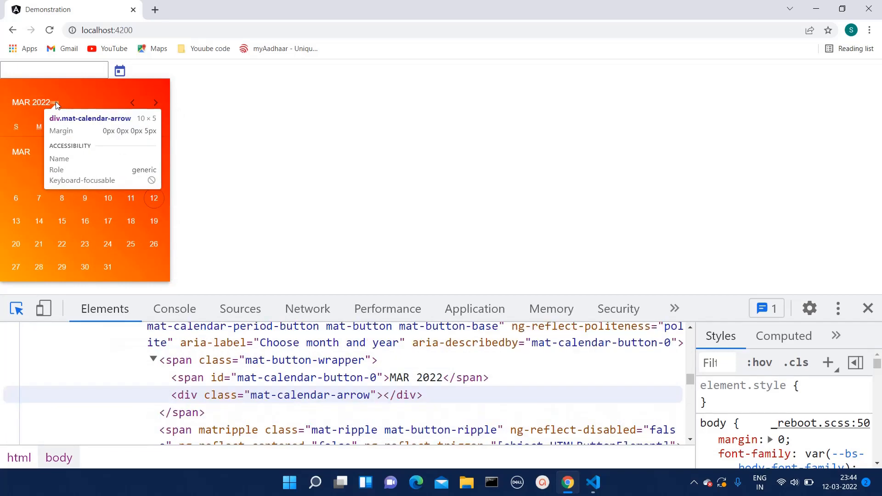
# Step: Inspect the month-year arrow element and try a wheat colour on it in Styles
pyautogui.click(307, 394)
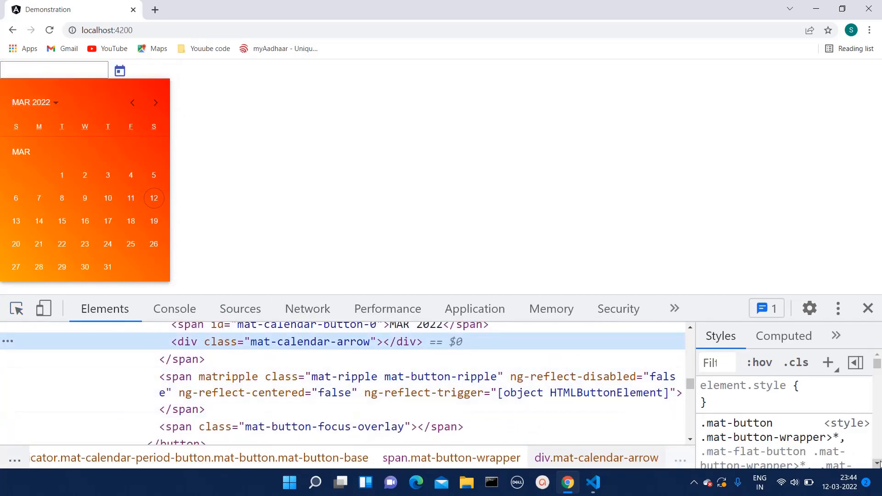
pyautogui.scroll(-3)
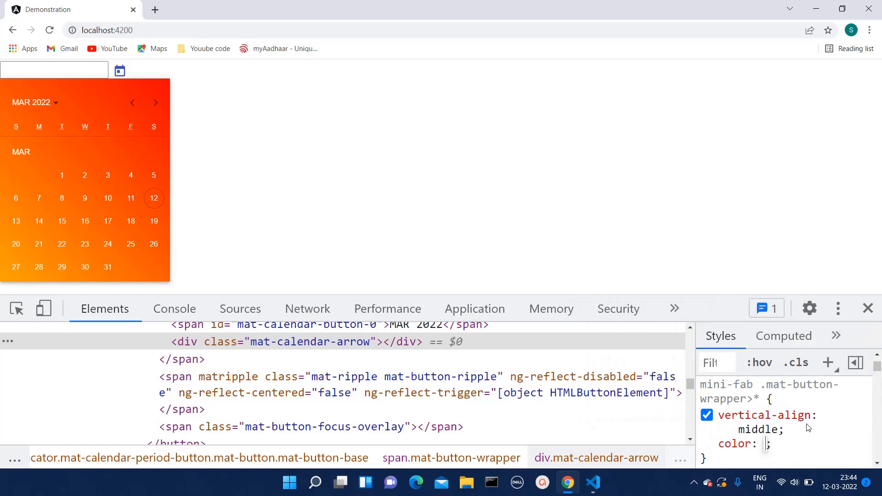
pyautogui.write('wheat')
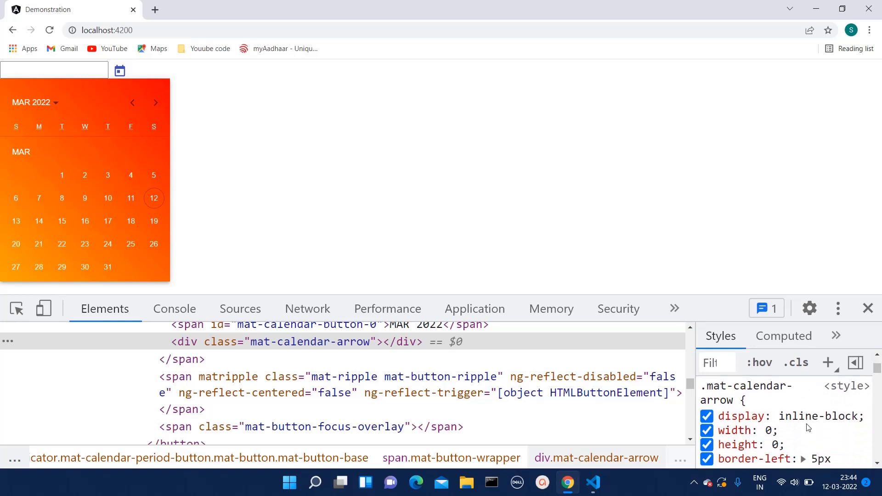
# Step: Scroll the Styles pane to the arrow's 5px solid transparent border-left and border-right declarations
pyautogui.scroll(-3)
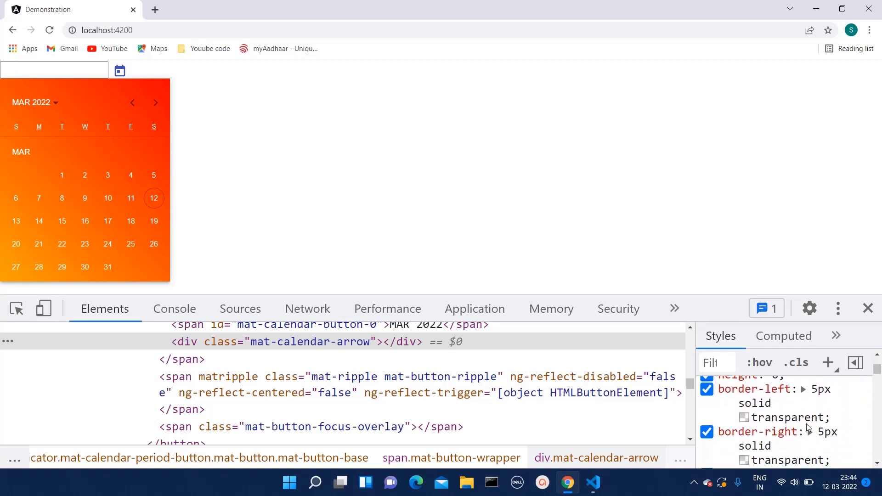
pyautogui.scroll(-3)
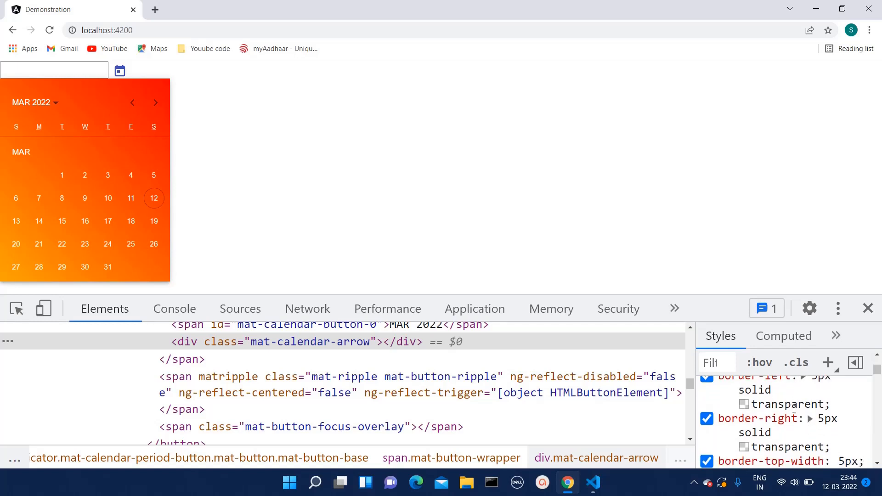
pyautogui.scroll(-3)
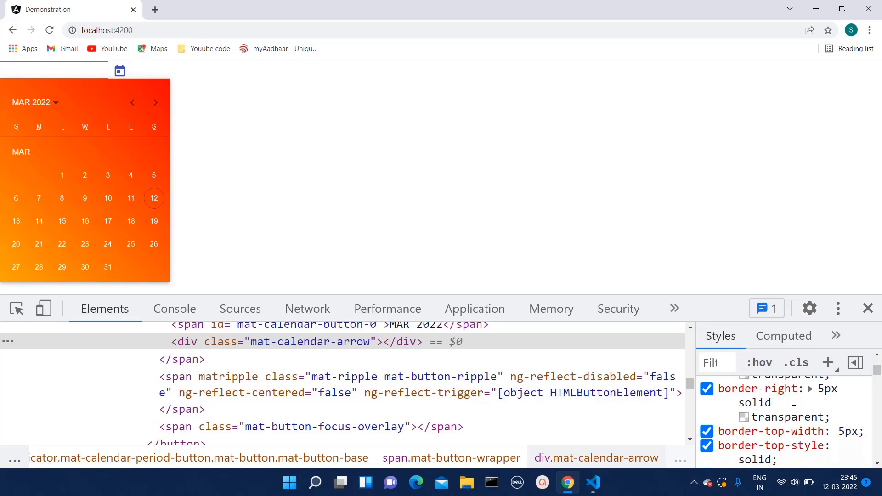
pyautogui.scroll(3)
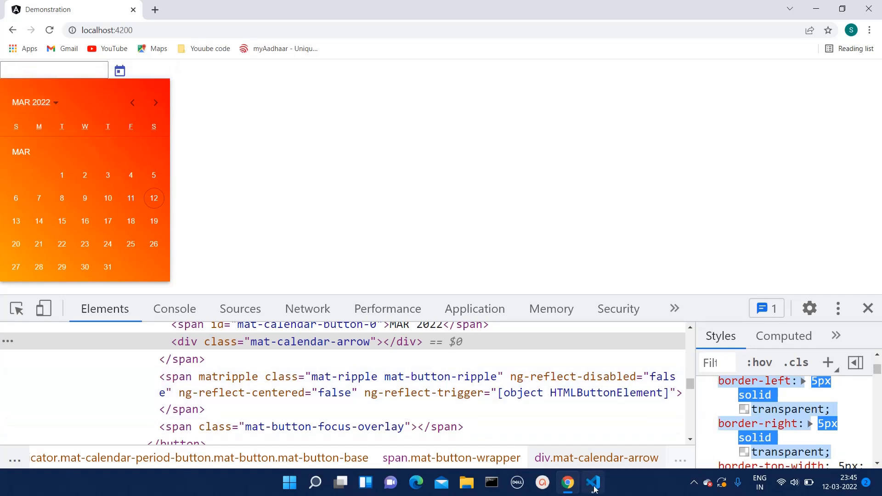
pyautogui.click(593, 482)
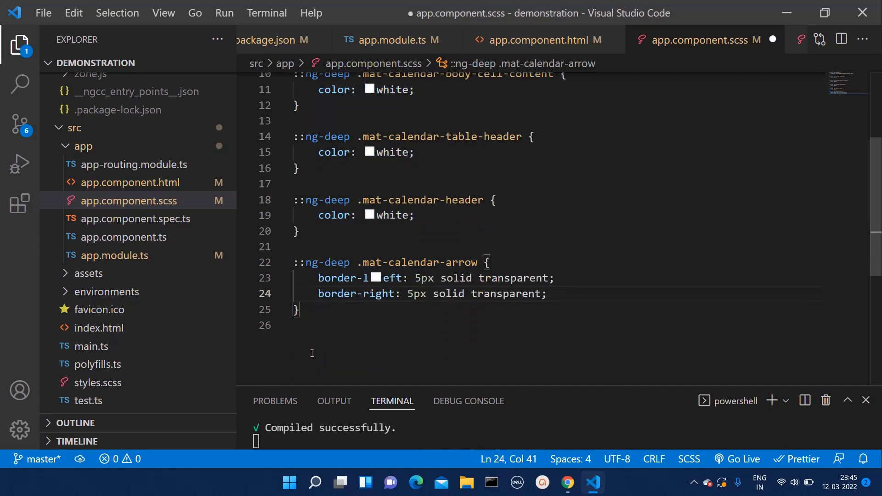
# Step: Replace the arrow's border-left transparent value with white in the stylesheet
pyautogui.doubleClick(500, 278)
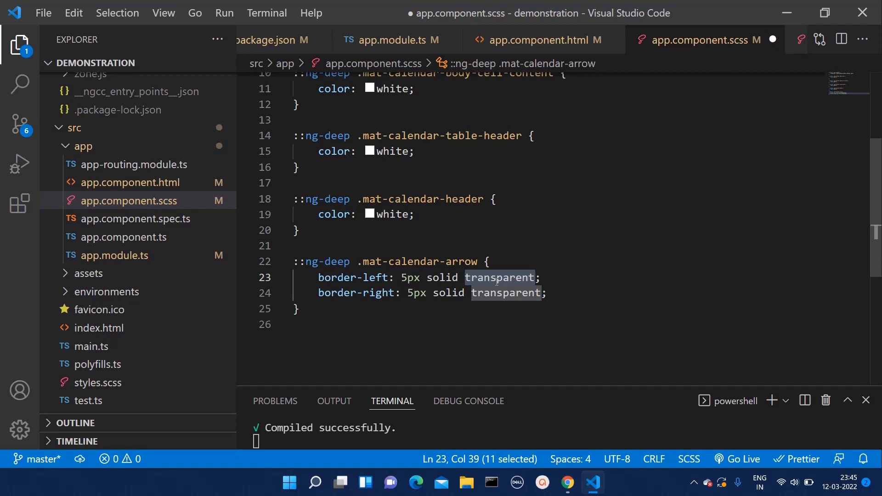
pyautogui.write('whi')
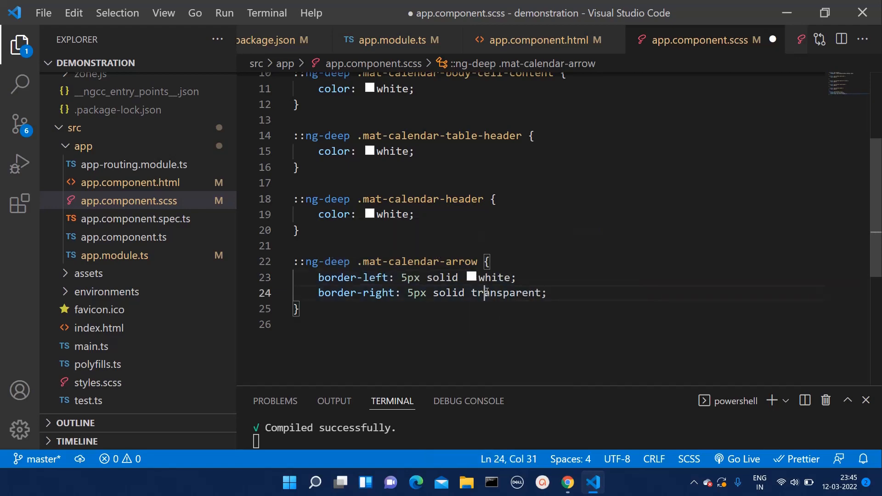
pyautogui.write('whi')
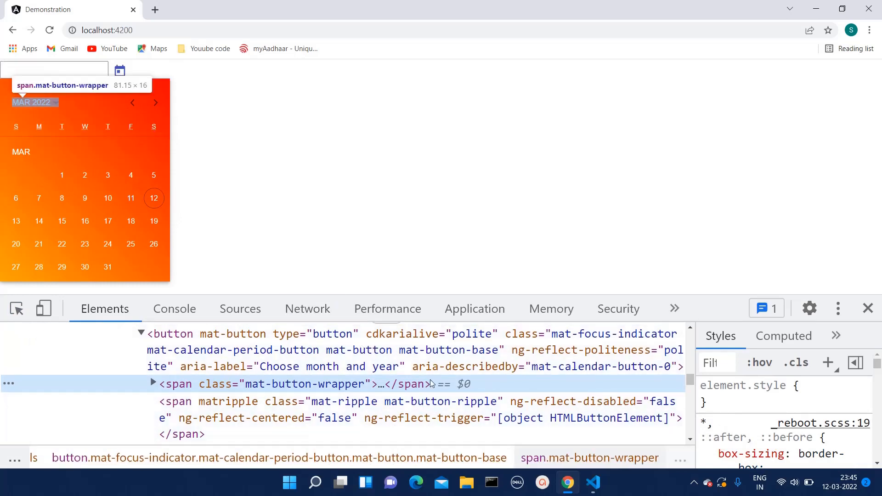
# Step: Inspect the dropdown arrow beside MAR 2022 and select the mat-calendar-arrow div
pyautogui.scroll(-3)
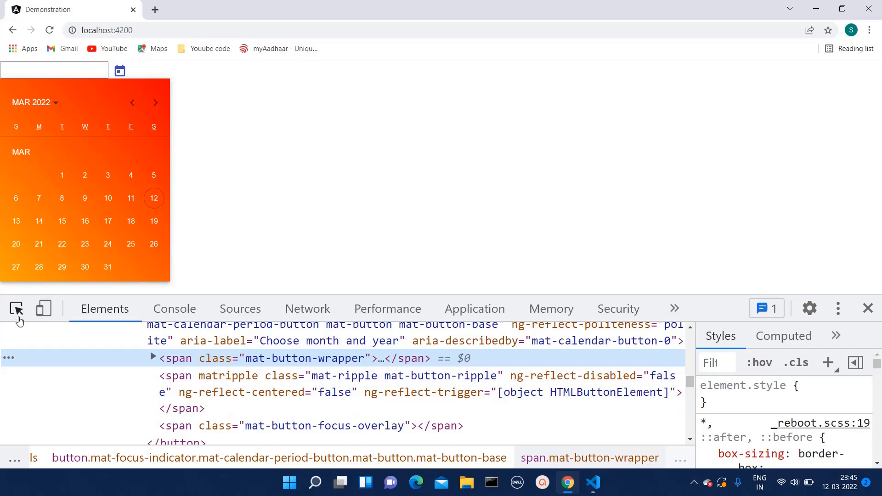
pyautogui.click(153, 358)
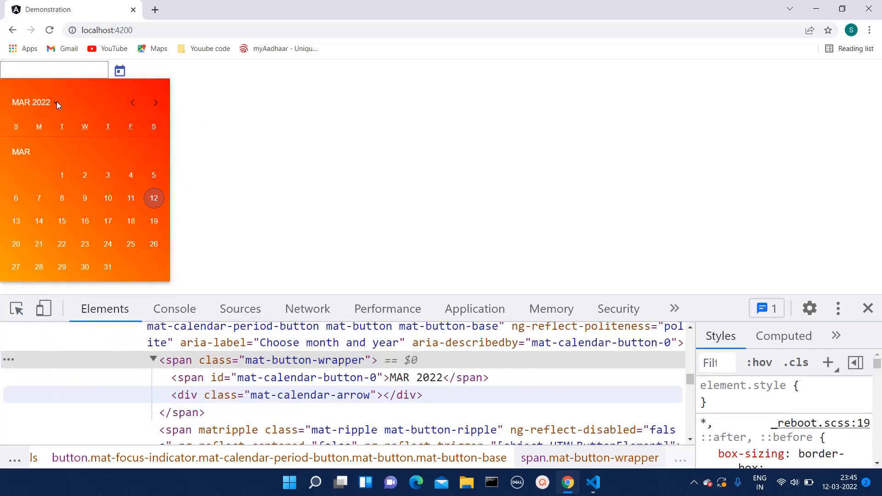
pyautogui.click(297, 395)
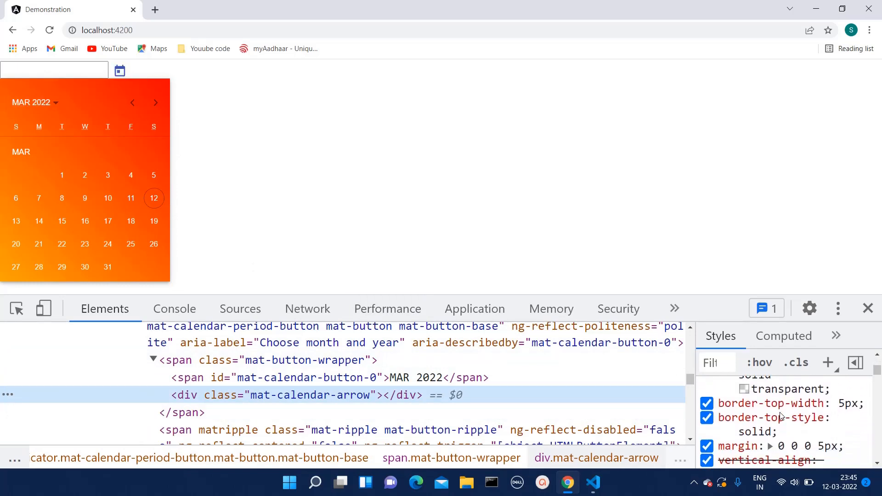
pyautogui.scroll(-3)
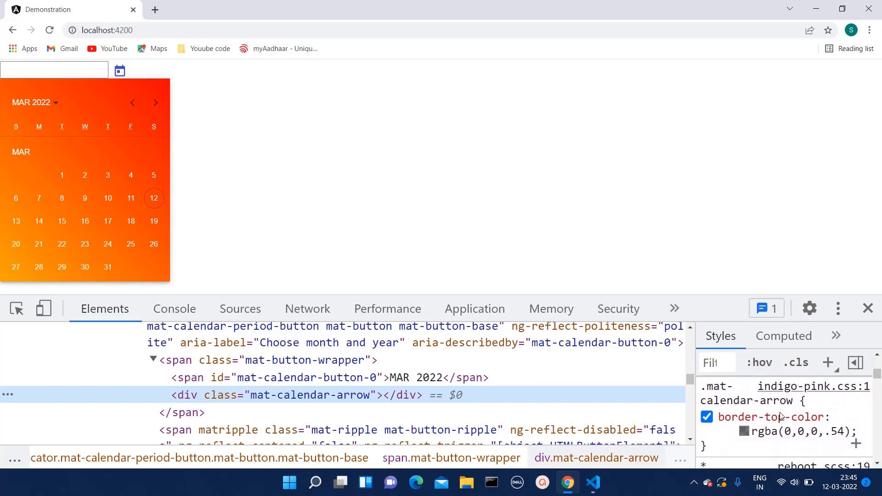
# Step: Toggle the arrow's border-top-color rgba(0,0,0,.54) rule off and on, then select it for copying
pyautogui.click(707, 417)
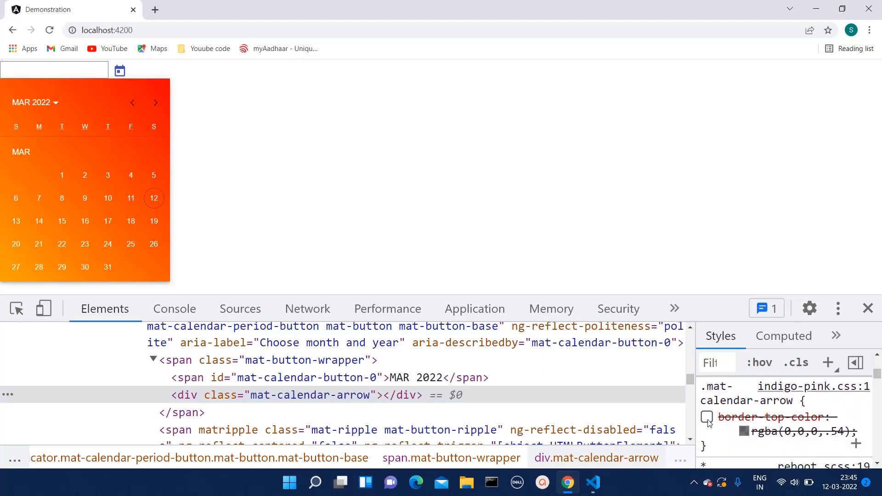
pyautogui.click(706, 418)
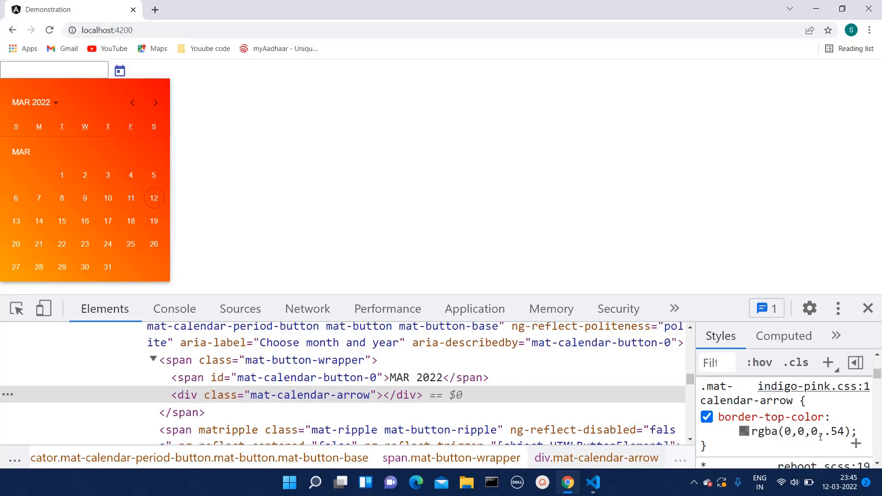
pyautogui.doubleClick(773, 417)
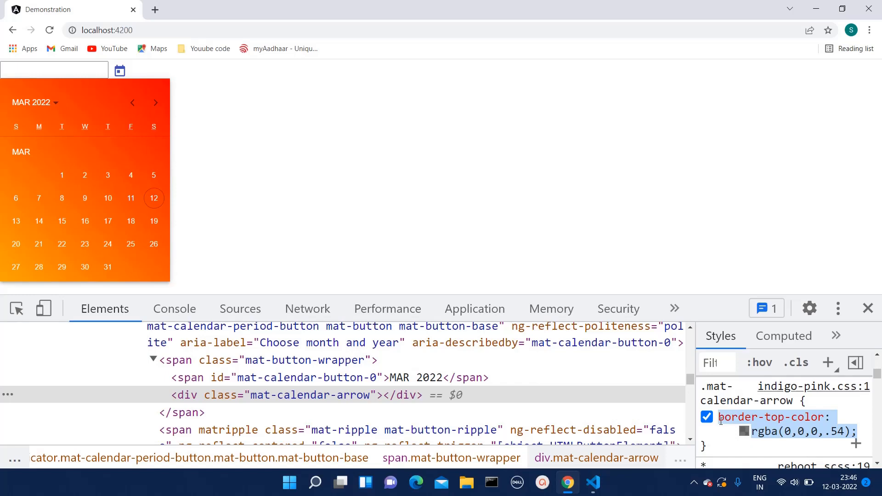
pyautogui.click(592, 483)
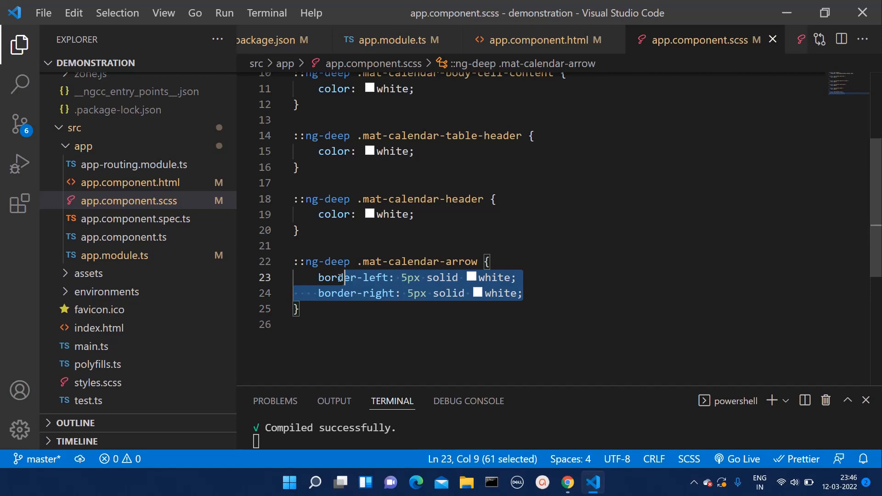
# Step: Replace the arrow's left/right borders with border-top-color: white and save the stylesheet
pyautogui.write('border-top-color: rgba(0,0,0,.54);')
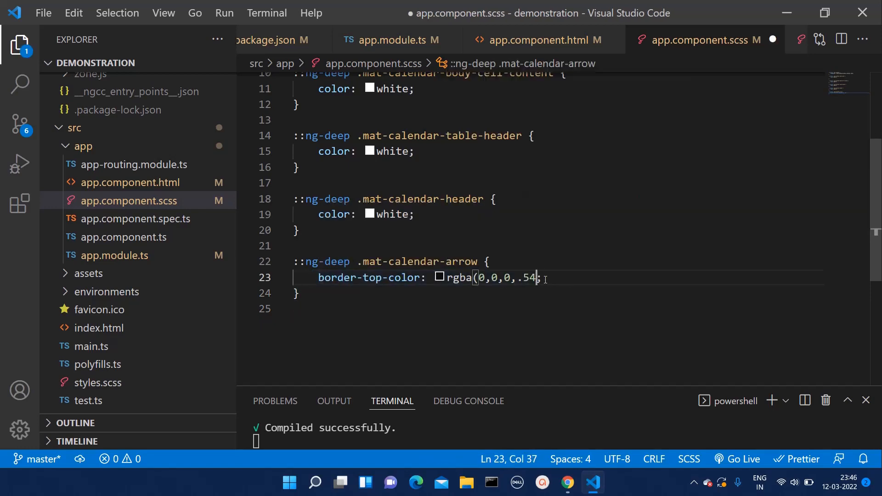
pyautogui.press('Backspace')
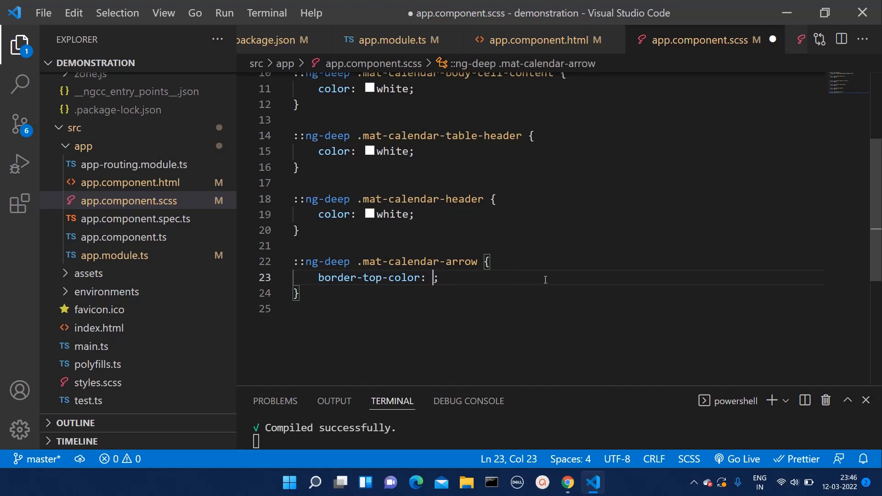
pyautogui.write('white')
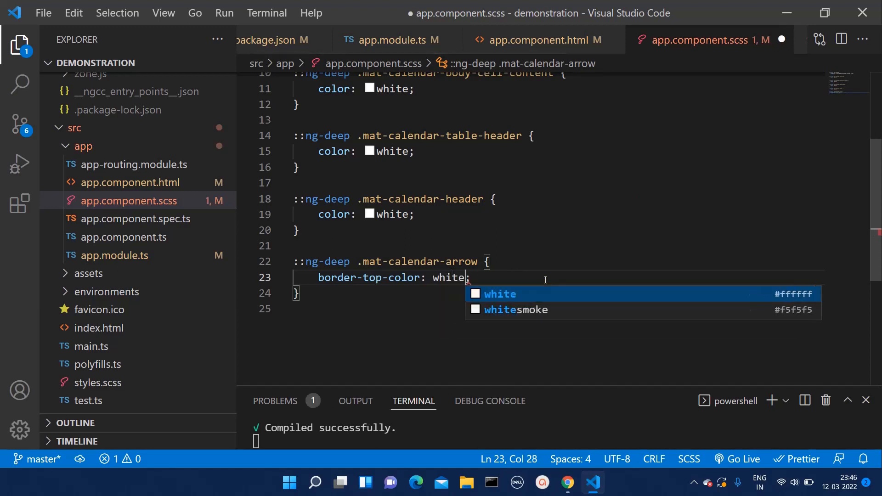
pyautogui.press('ctrl+s')
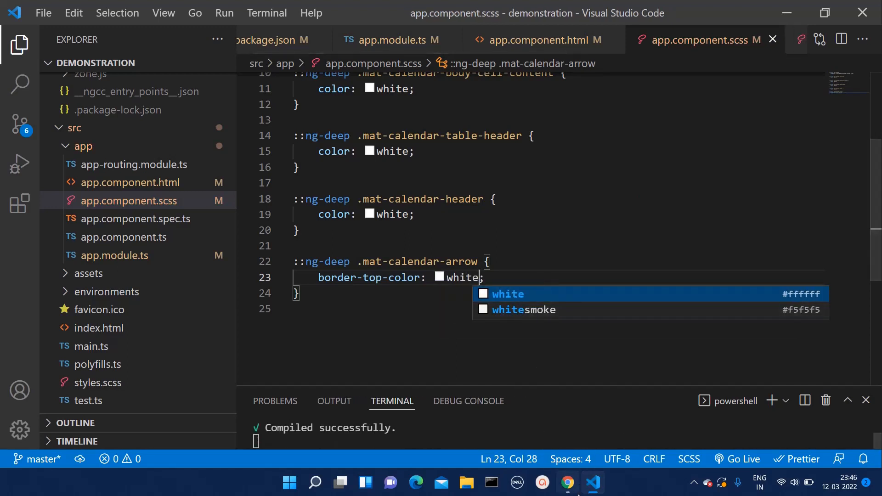
pyautogui.click(566, 482)
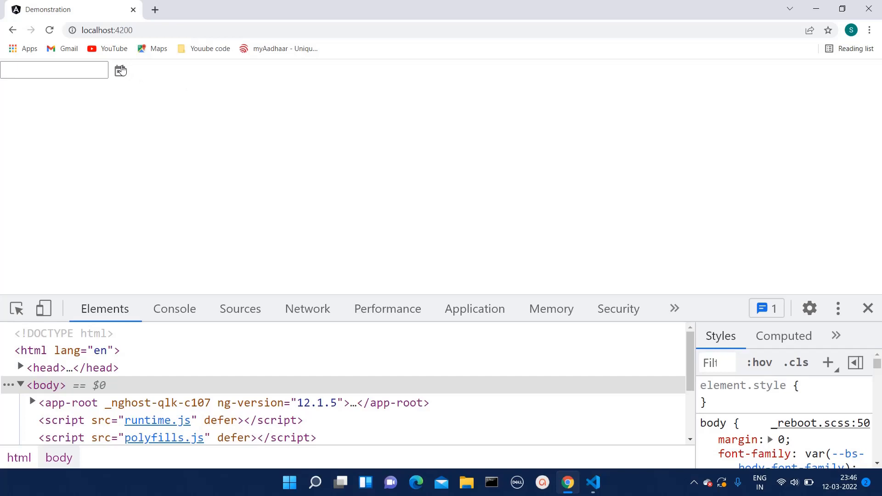
# Step: Inspect mat-calendar in DevTools and trial a live border-radius of 5px on it
pyautogui.click(120, 70)
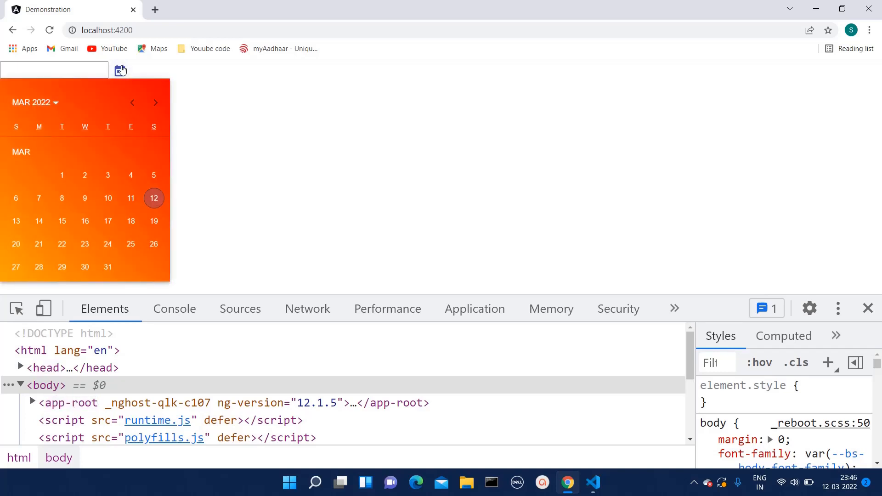
pyautogui.moveTo(56, 107)
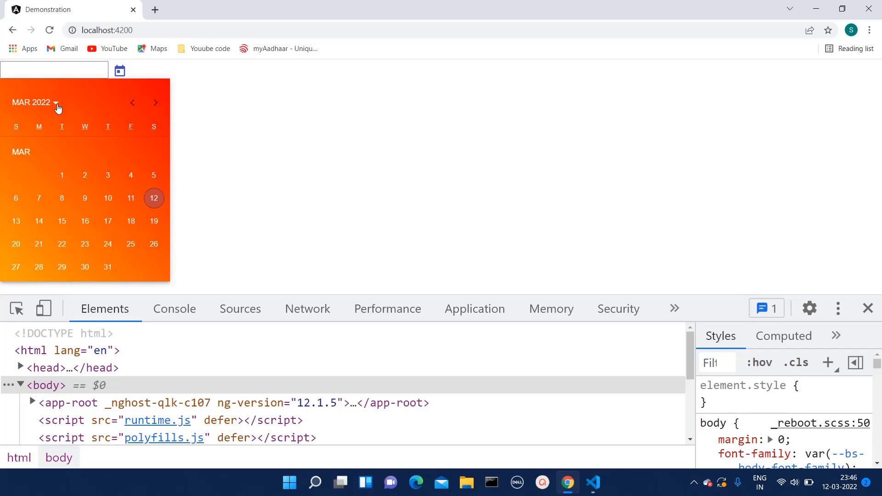
pyautogui.moveTo(249, 142)
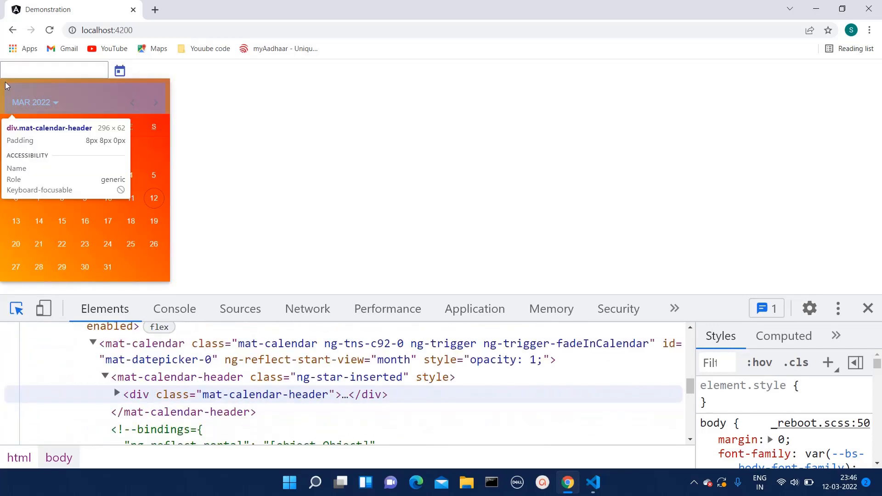
pyautogui.click(254, 394)
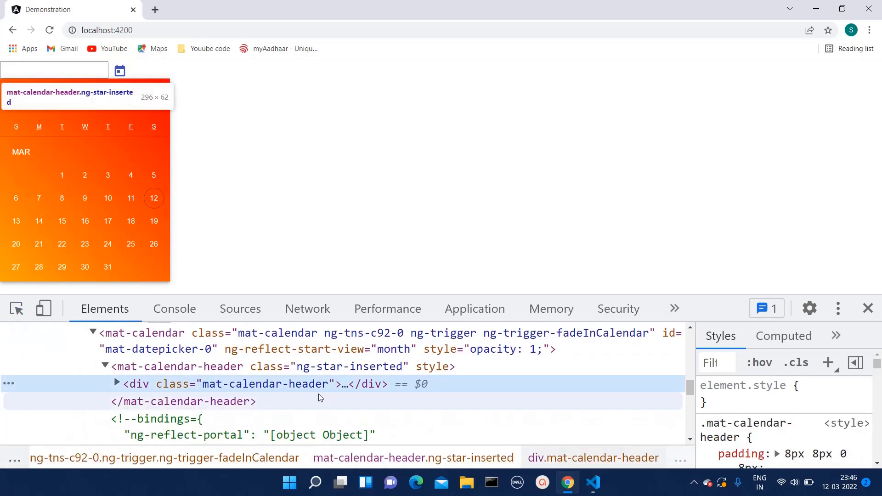
pyautogui.scroll(3)
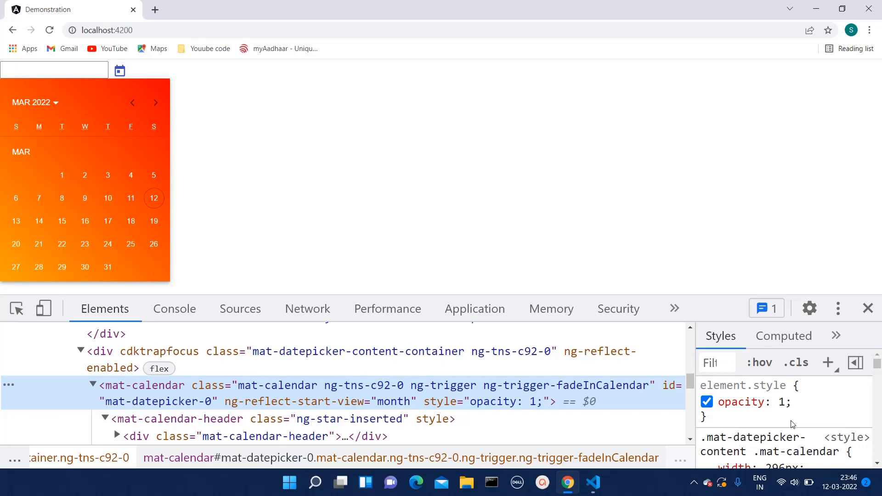
pyautogui.scroll(-3)
pyautogui.write('border-ra')
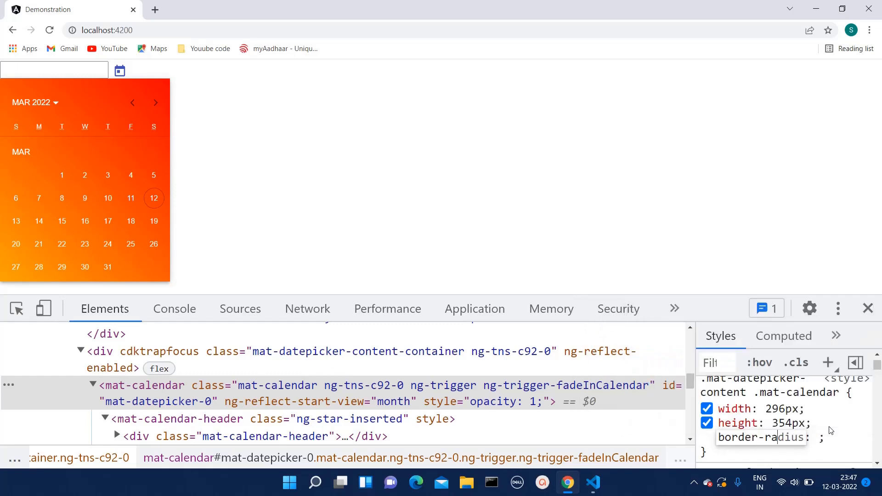
pyautogui.write('5px')
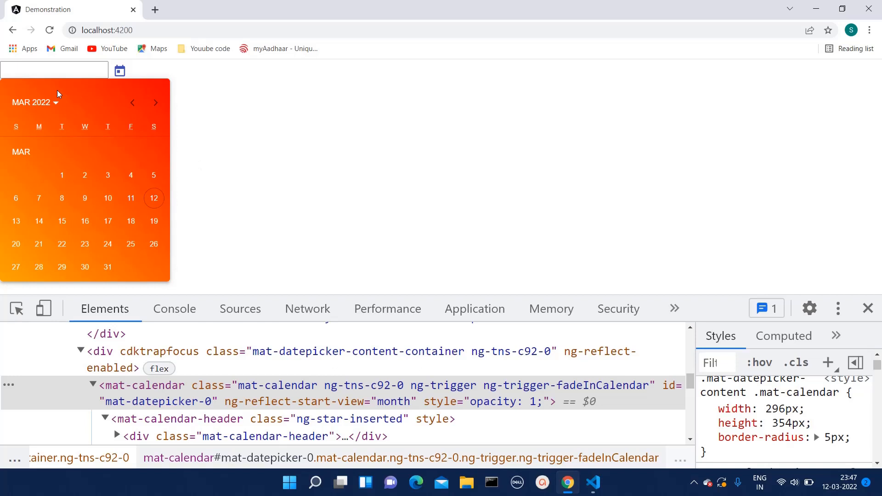
pyautogui.moveTo(163, 86)
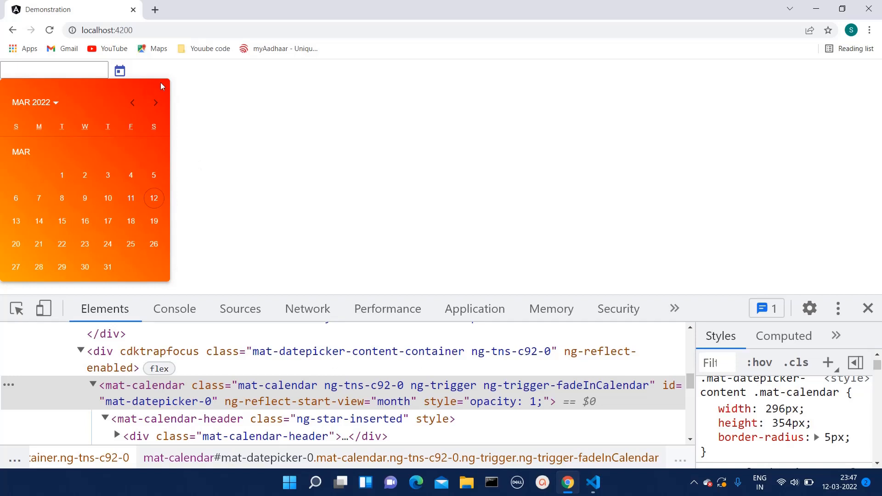
pyautogui.moveTo(172, 288)
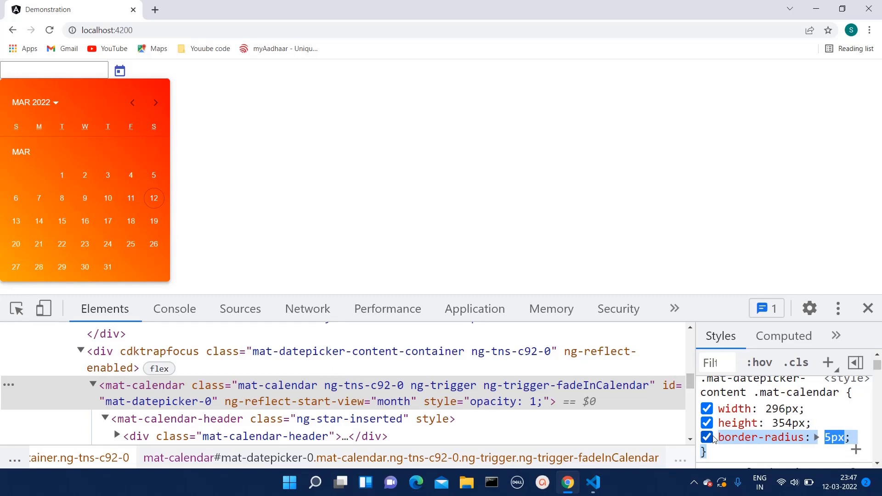
pyautogui.click(592, 482)
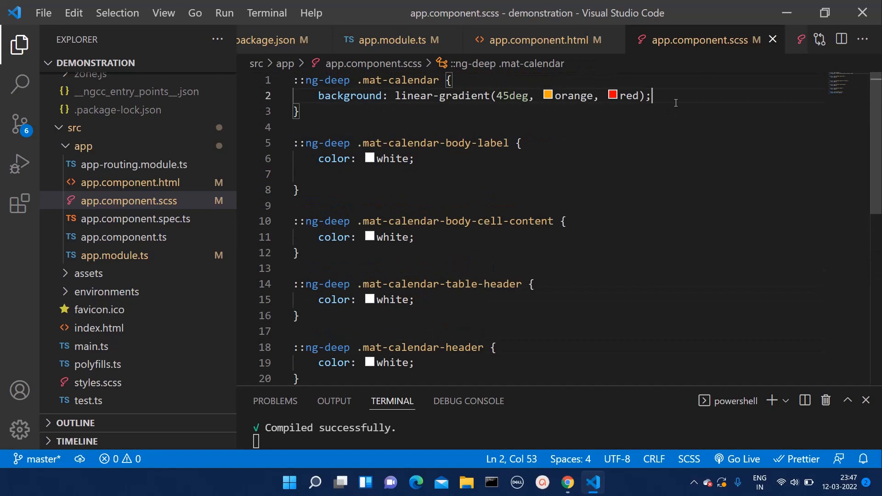
# Step: Add border-radius: 5px to the ::ng-deep .mat-calendar rule and save
pyautogui.write('border-radius: 5px;')
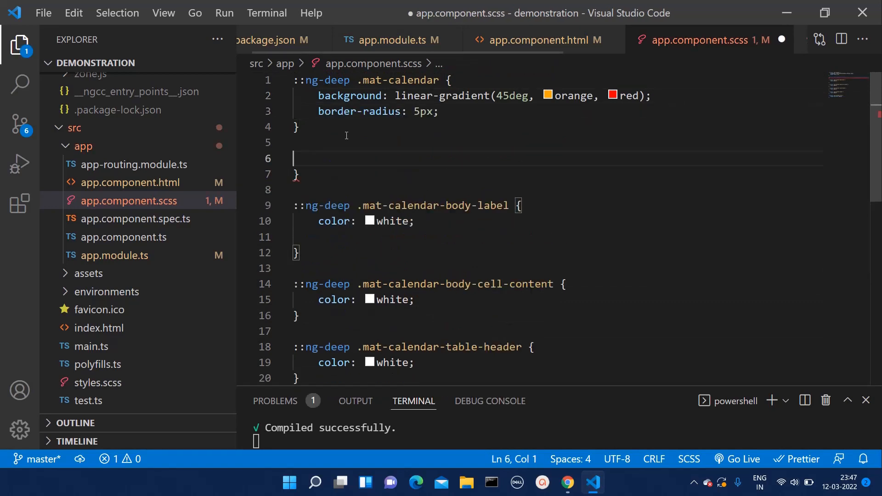
pyautogui.click(292, 127)
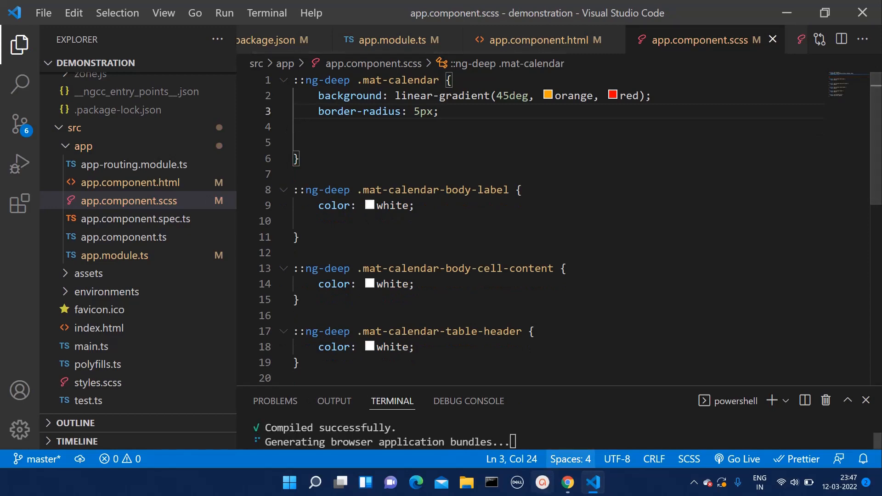
pyautogui.click(567, 482)
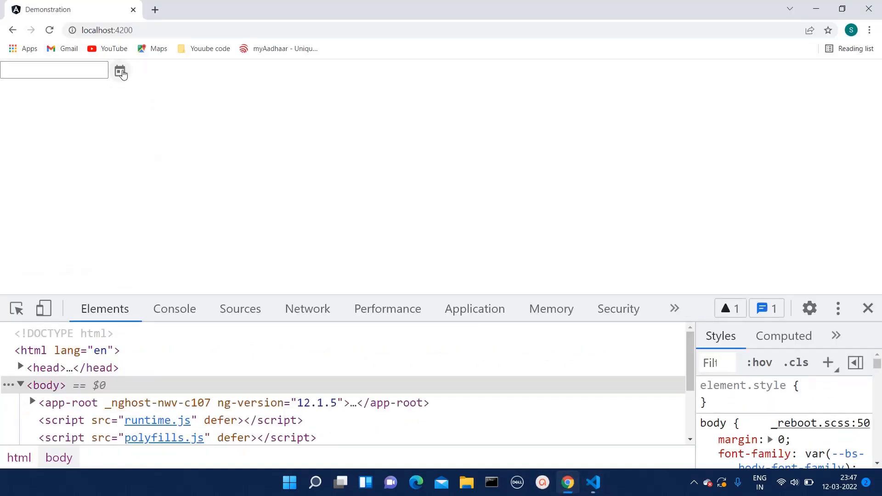
# Step: Reopen the datepicker to confirm rounded corners and close the developer tools
pyautogui.click(119, 70)
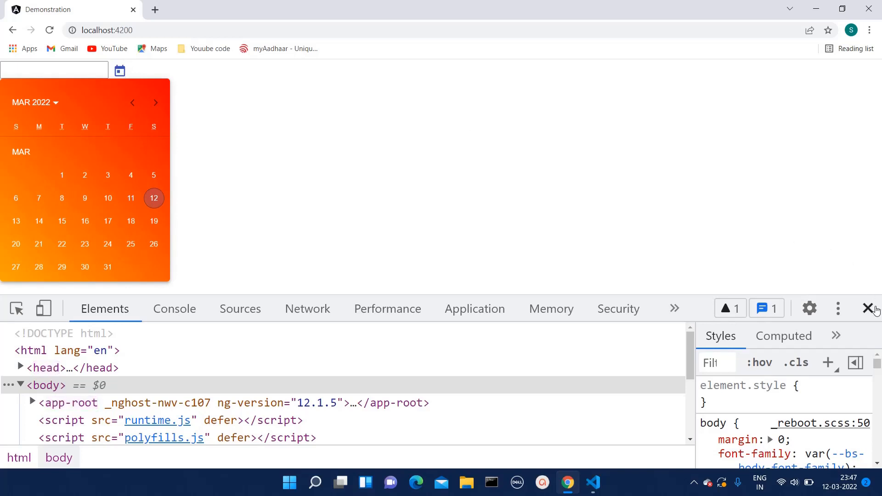
pyautogui.click(868, 309)
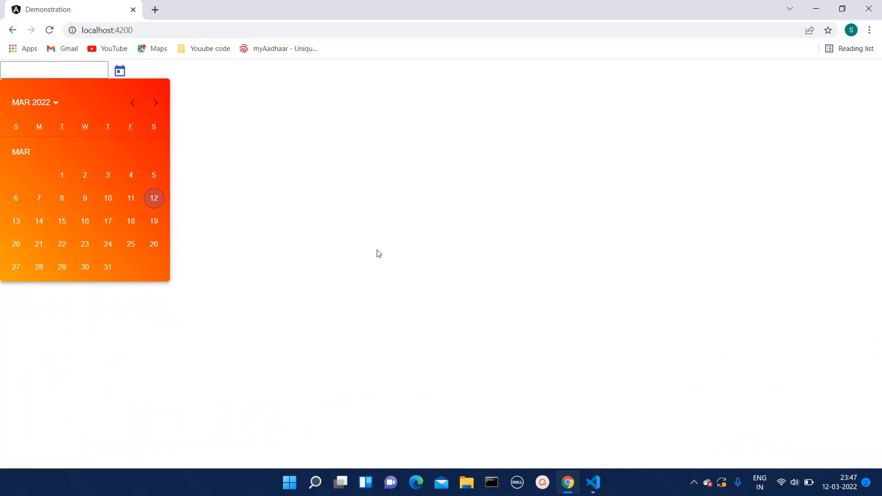